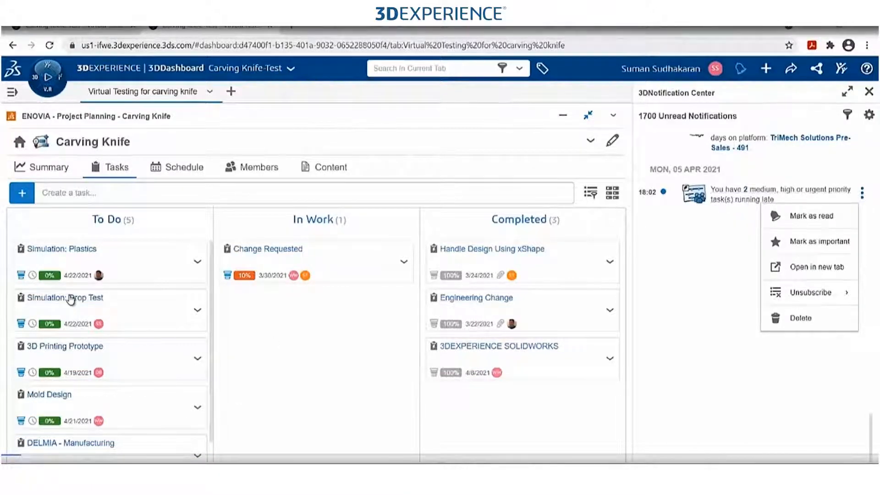
# Open the Simulation: Drop Test task card to view its properties panel
pyautogui.click(64, 297)
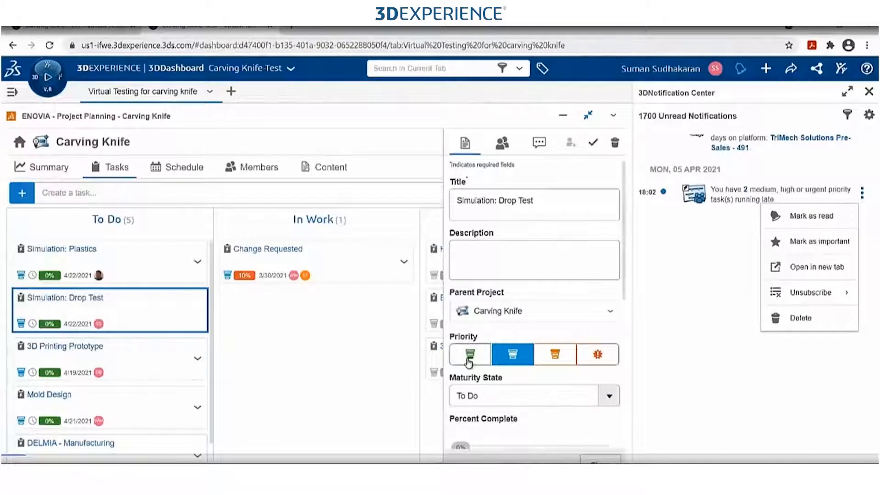
pyautogui.click(511, 354)
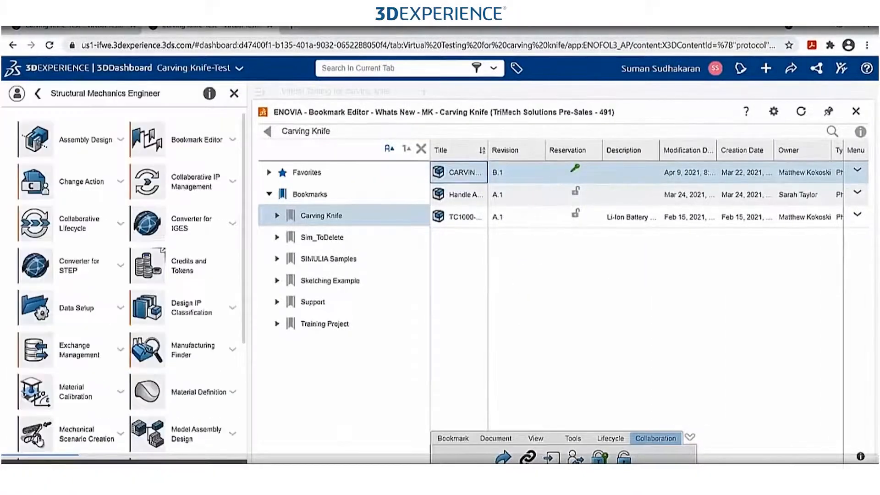
pyautogui.moveTo(67, 423)
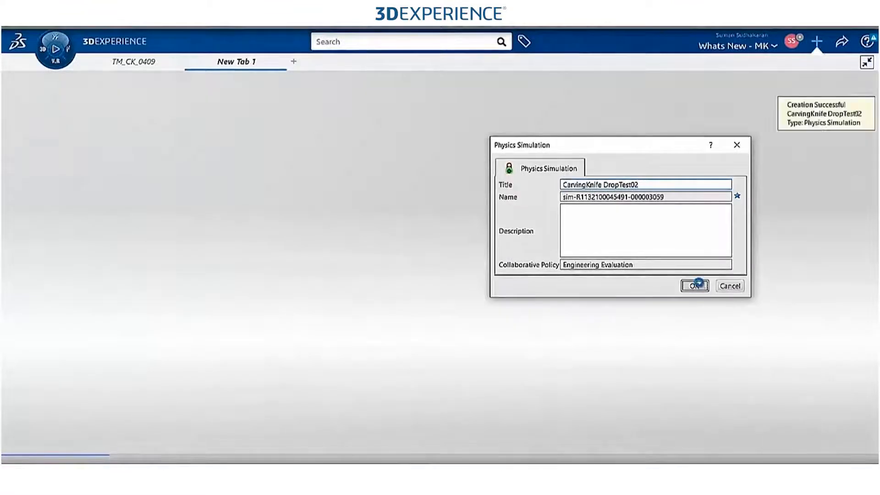
# Create a new physics simulation with a Structural analysis case
pyautogui.click(694, 286)
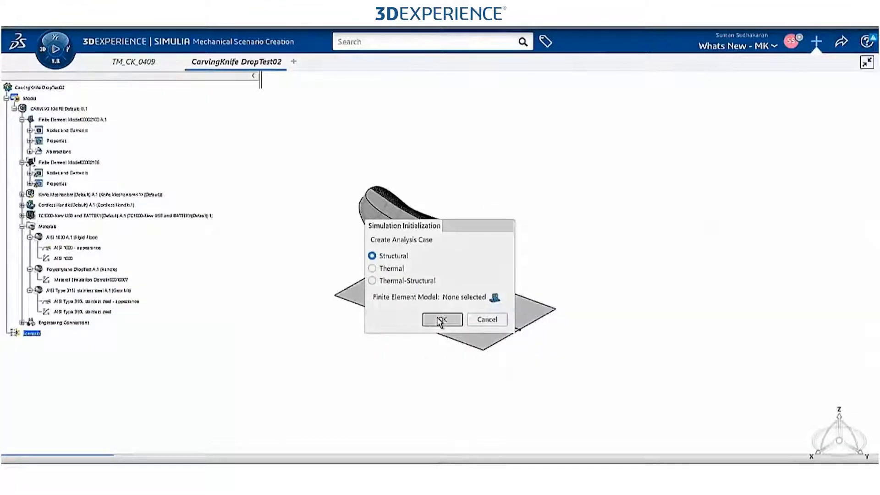
pyautogui.click(442, 319)
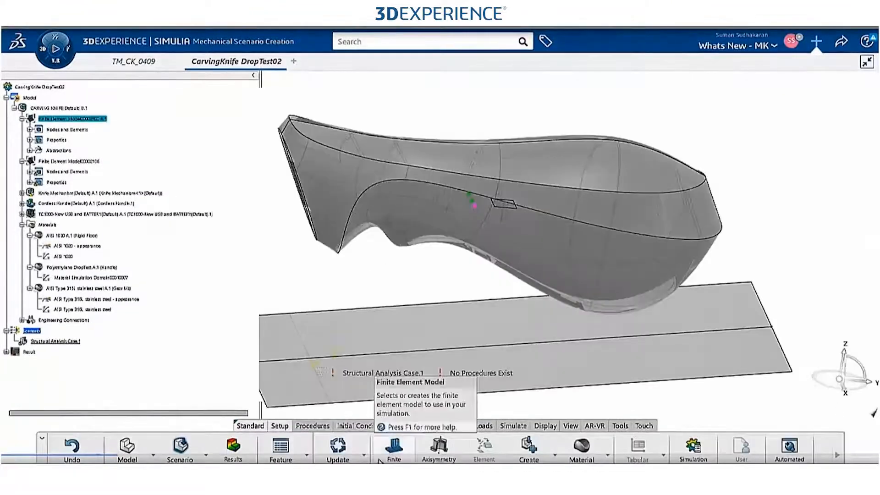
# Build a new finite element model from the selected knife mechanism and handle solid bodies
pyautogui.click(393, 447)
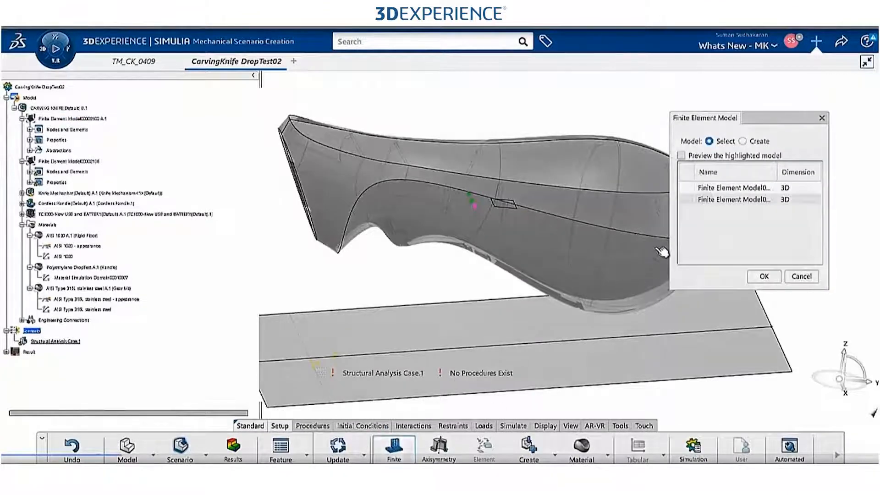
pyautogui.click(743, 141)
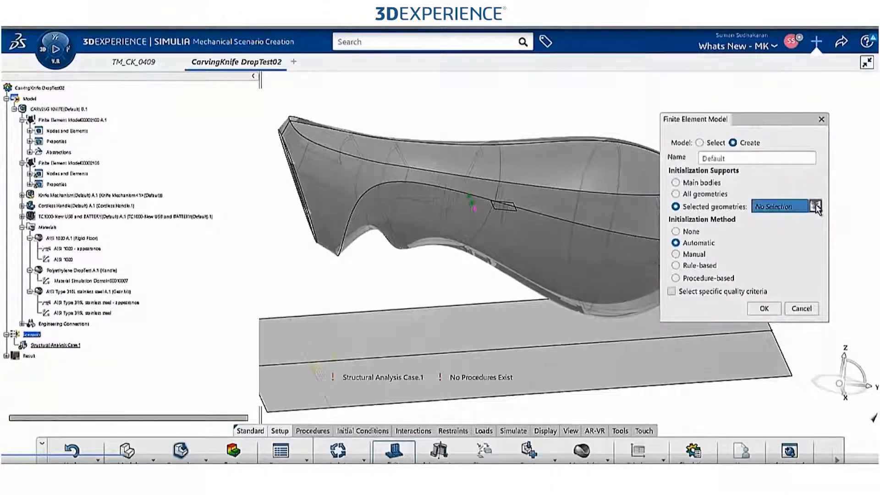
pyautogui.click(816, 206)
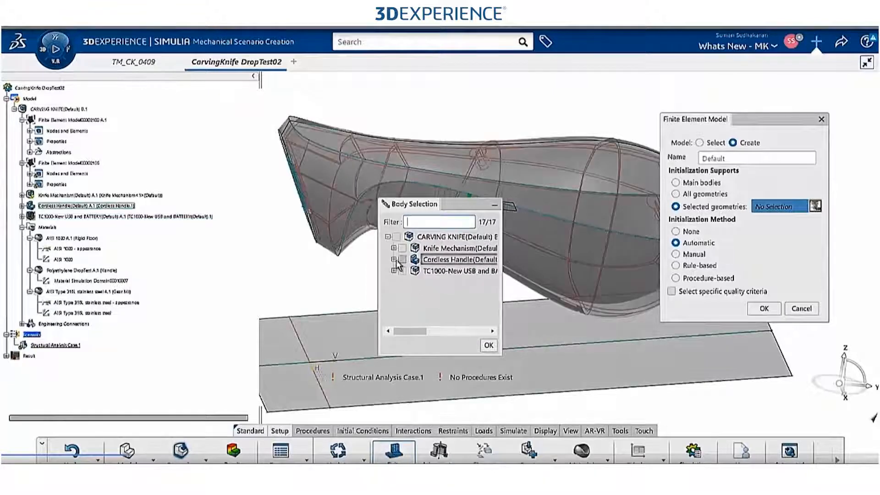
pyautogui.click(399, 259)
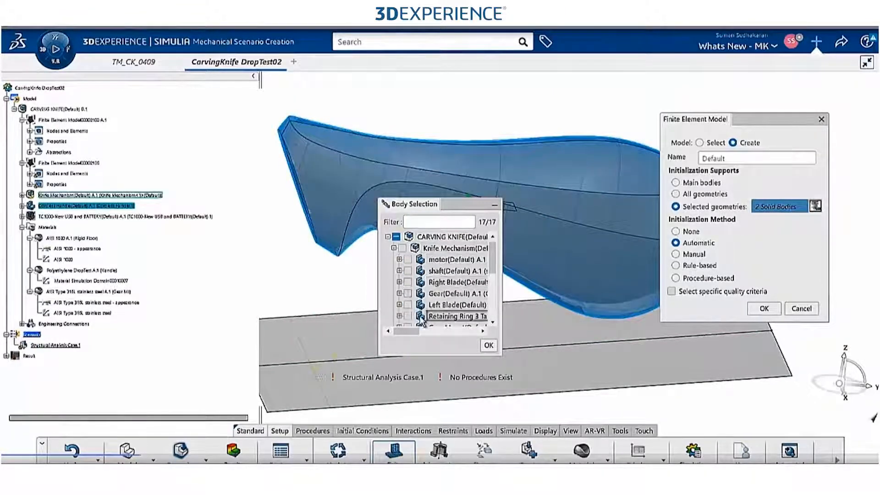
pyautogui.click(487, 345)
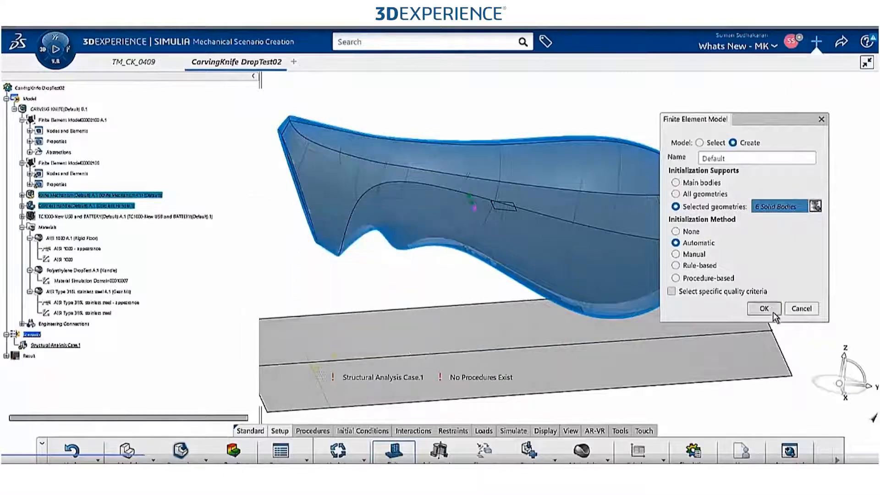
pyautogui.click(763, 309)
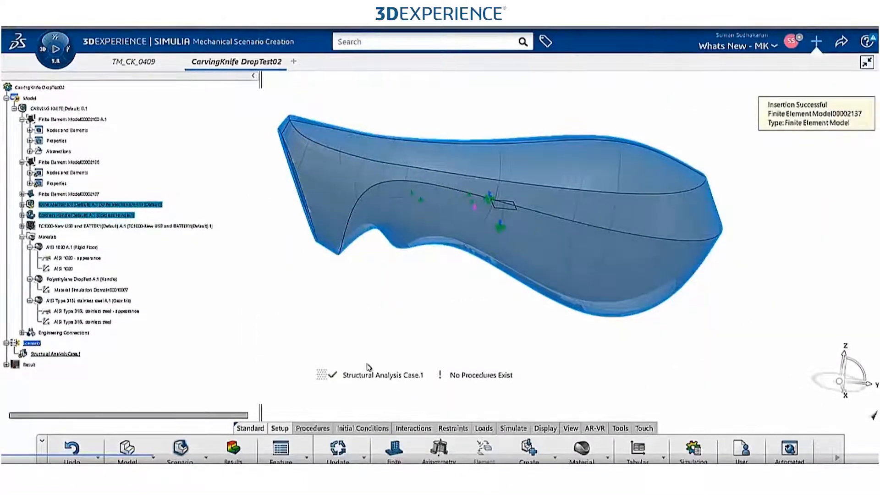
# Add Explicit Dynamic Step.1 with default settings and bring up the Feature Manager
pyautogui.click(311, 418)
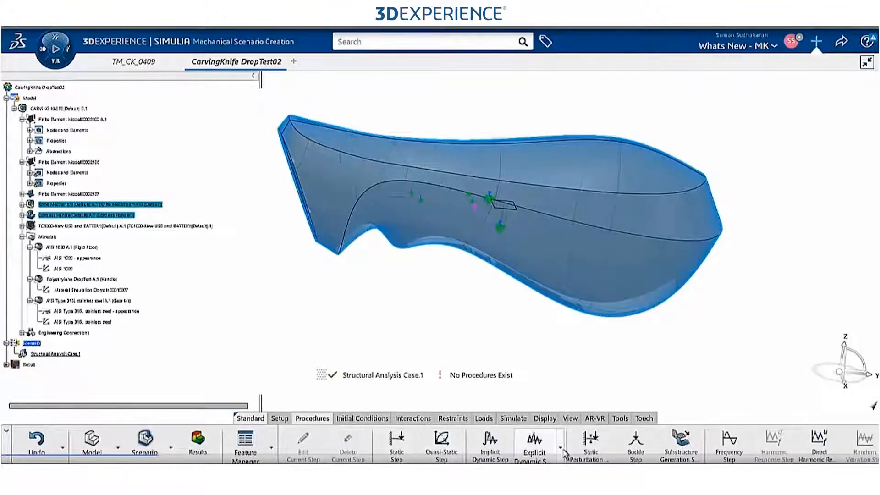
pyautogui.click(534, 442)
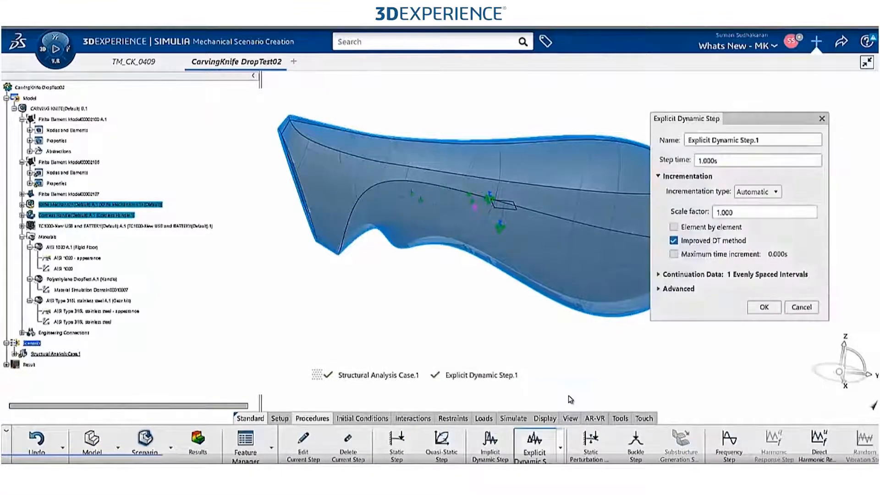
pyautogui.click(762, 307)
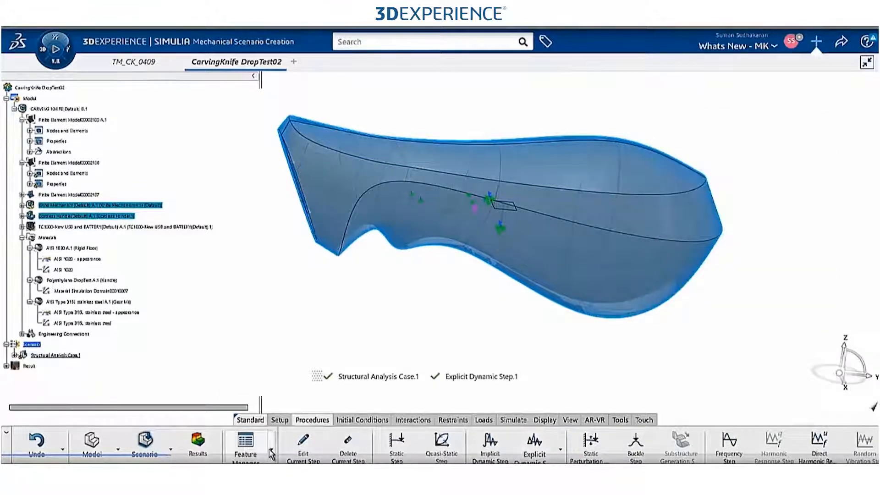
pyautogui.click(245, 444)
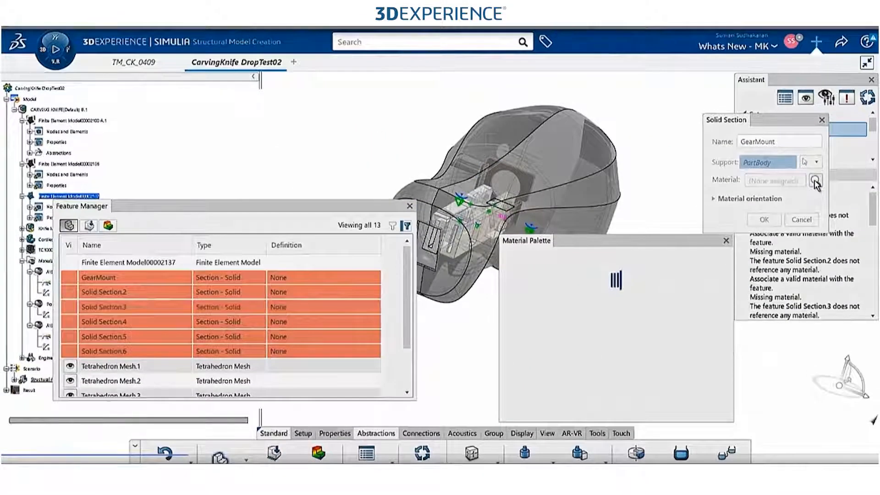
# Assign Polyethylene DropTest to the GearMount, Handle_R and Handle_L solid sections, renaming each
pyautogui.click(816, 181)
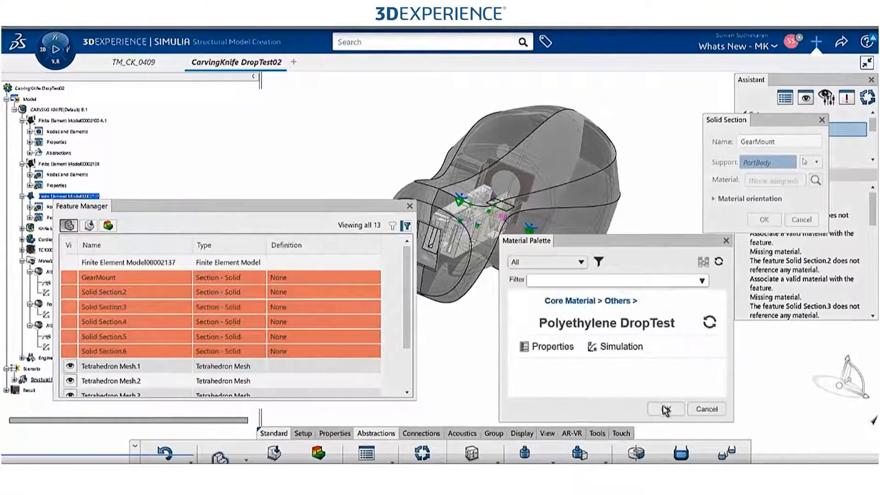
pyautogui.click(664, 409)
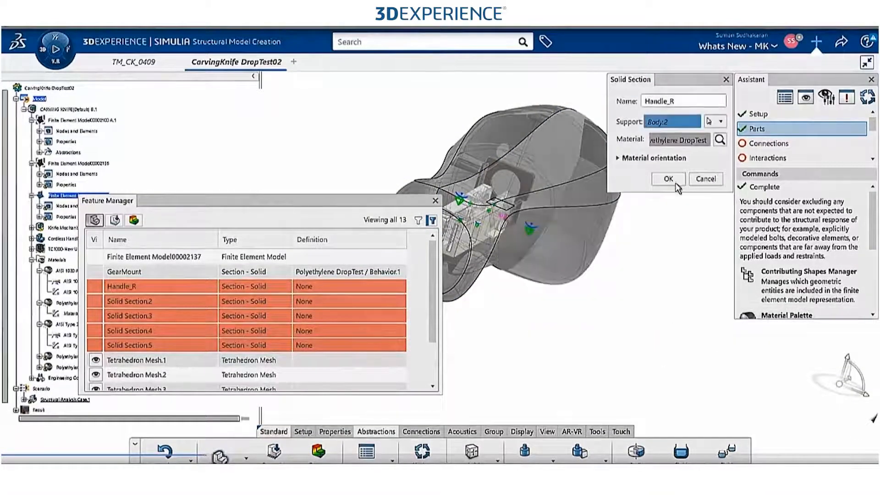
pyautogui.click(667, 179)
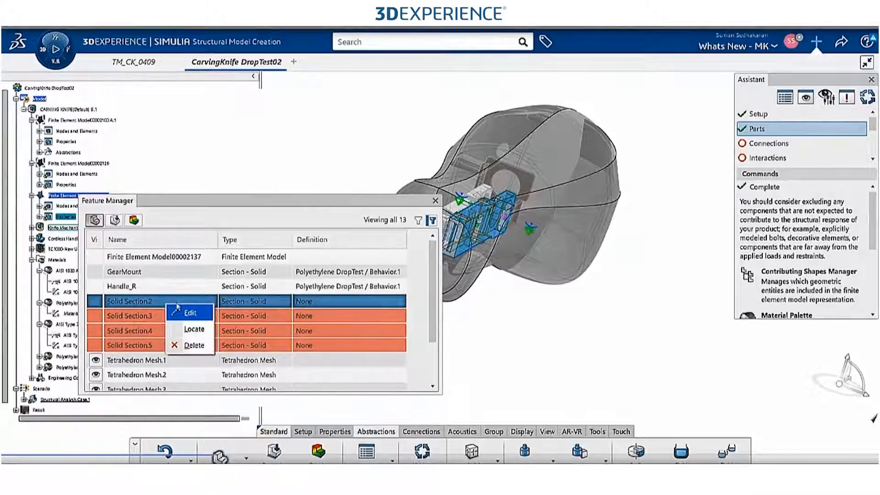
pyautogui.click(191, 313)
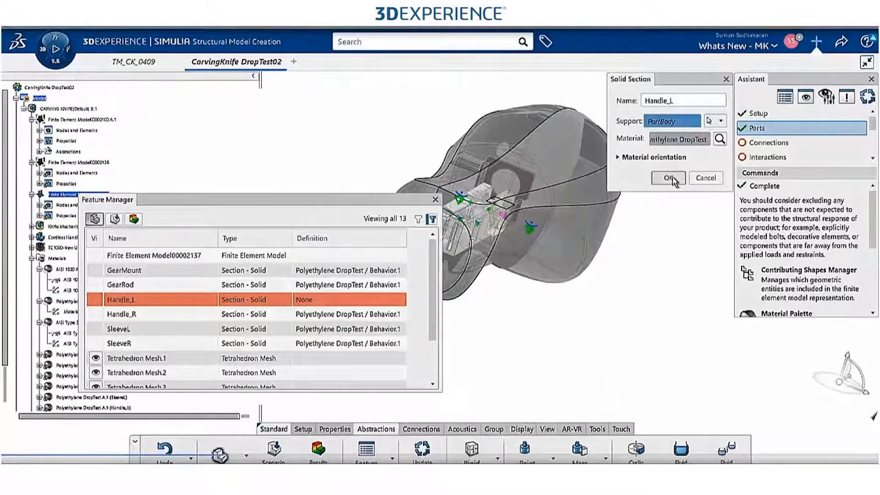
pyautogui.click(667, 177)
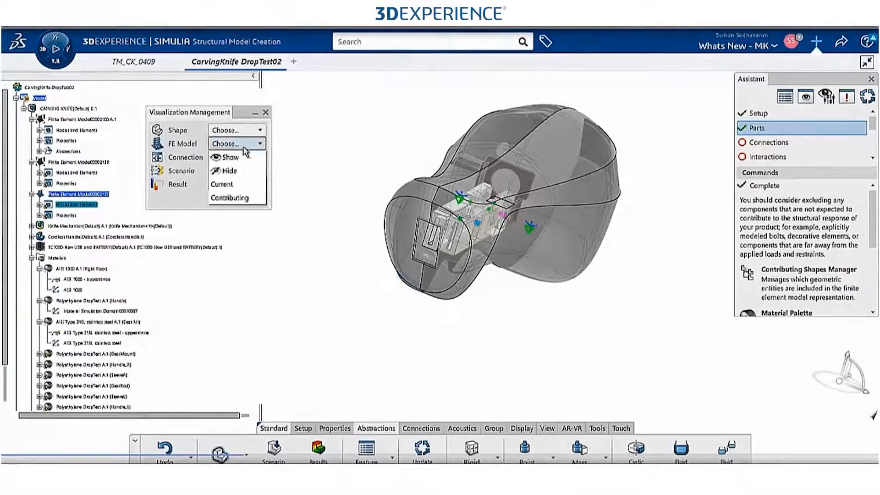
# Show the FE Model and update it to generate the handle's tetrahedral mesh
pyautogui.click(225, 143)
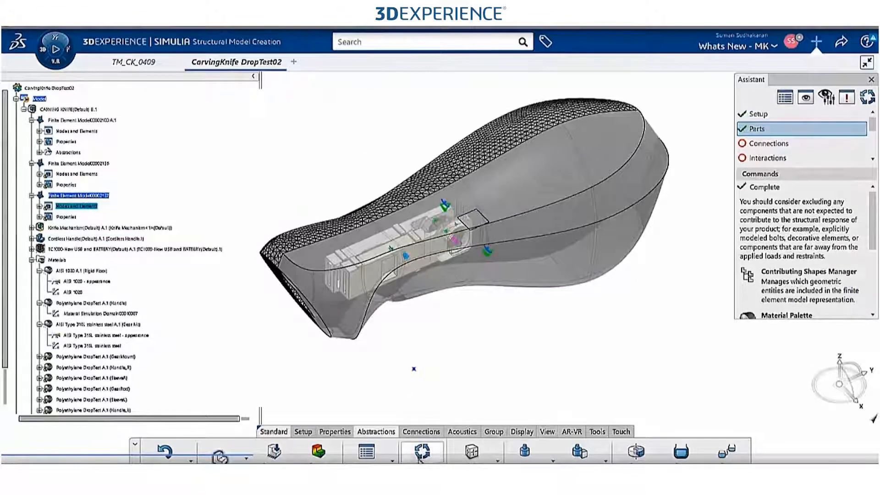
pyautogui.click(420, 452)
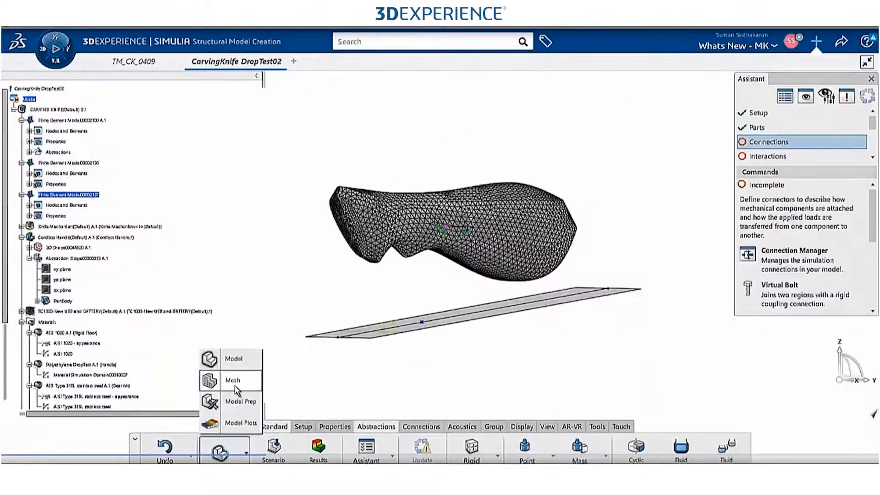
# Enter the meshing workbench and inspect Tetrahedron Mesh.1 in the Mesh Part Manager
pyautogui.click(233, 380)
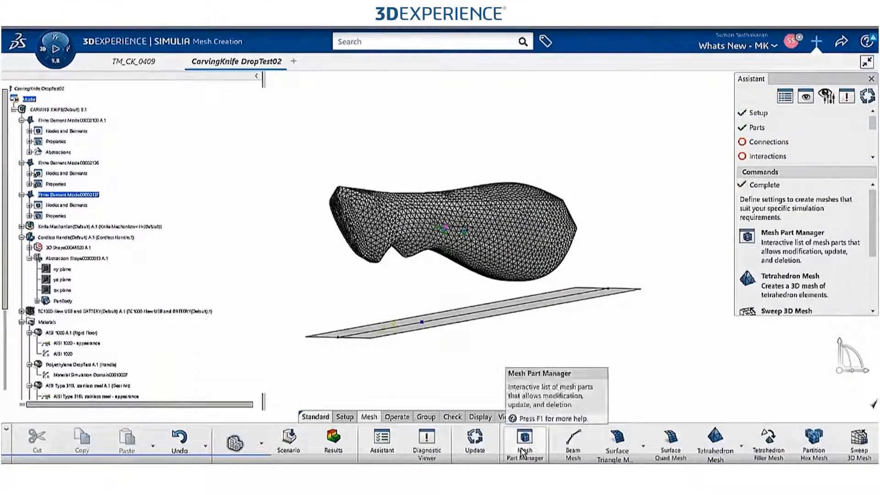
pyautogui.click(523, 438)
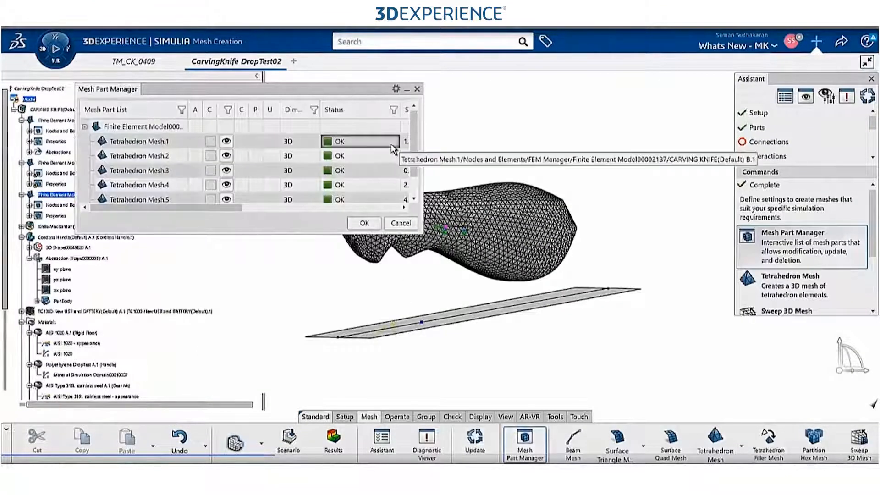
pyautogui.click(140, 141)
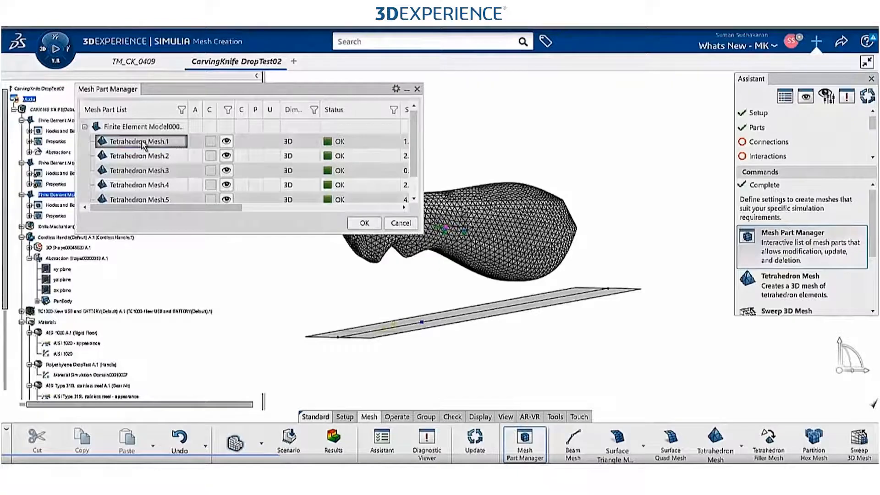
pyautogui.click(141, 141)
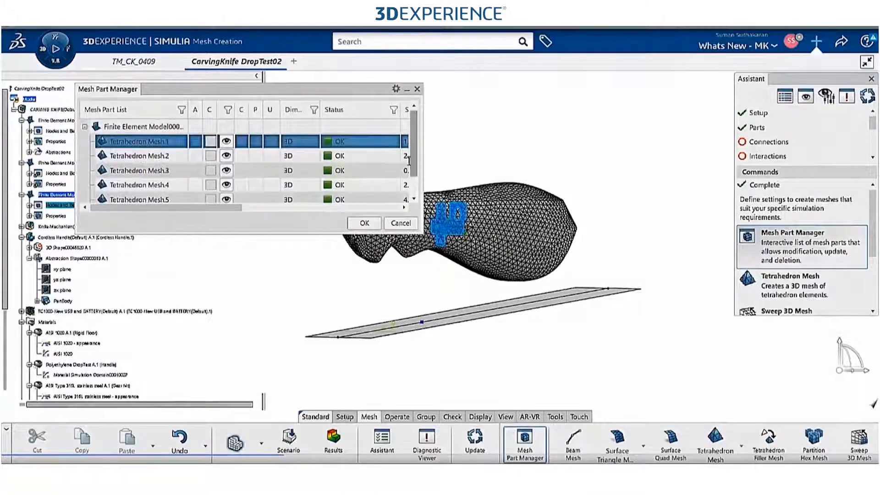
# Select Tetrahedron Mesh.5 and start editing its settings
pyautogui.scroll(-3)
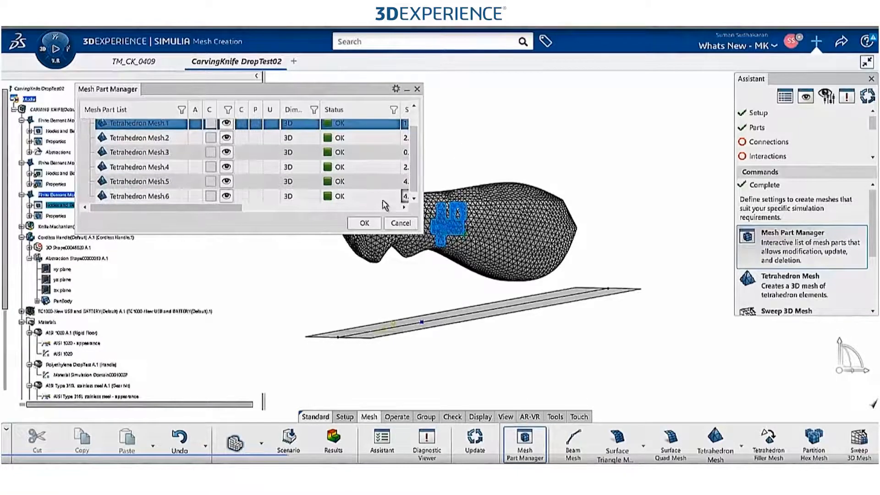
pyautogui.click(146, 181)
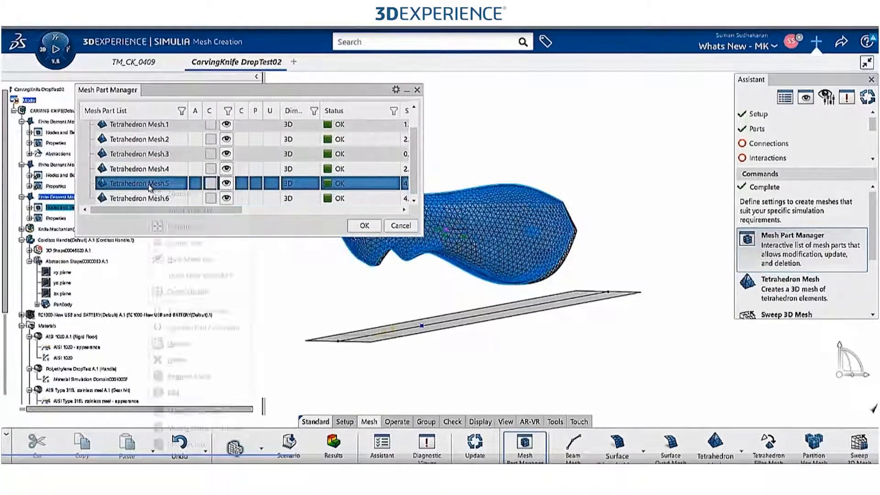
pyautogui.rightClick(140, 183)
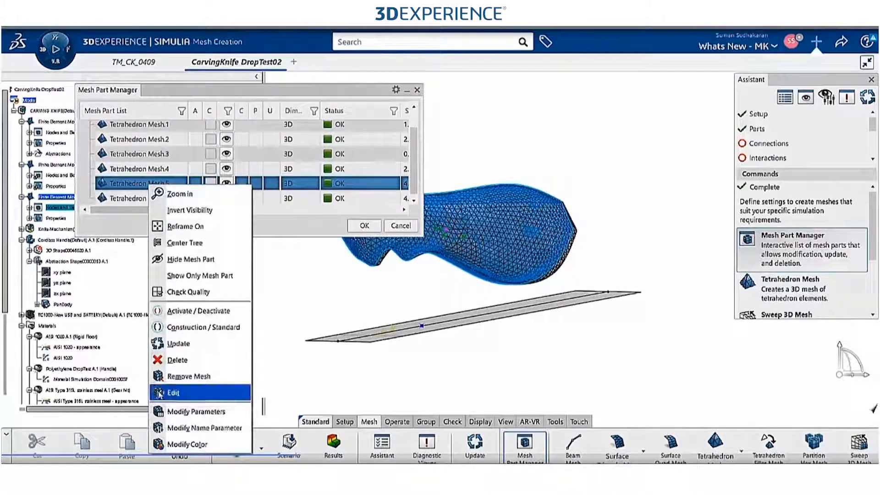
pyautogui.click(175, 392)
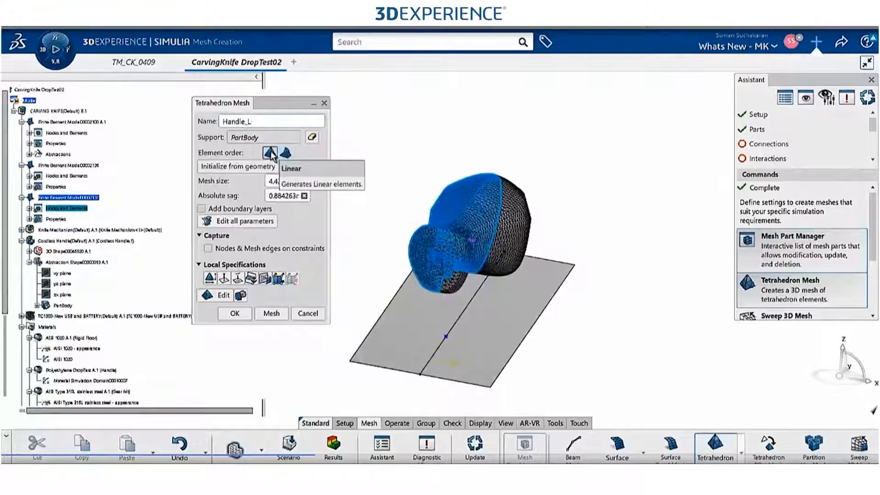
# Regenerate the Handle_L and Handle_R meshes with Linear element order and absolute sag 0.1
pyautogui.click(270, 153)
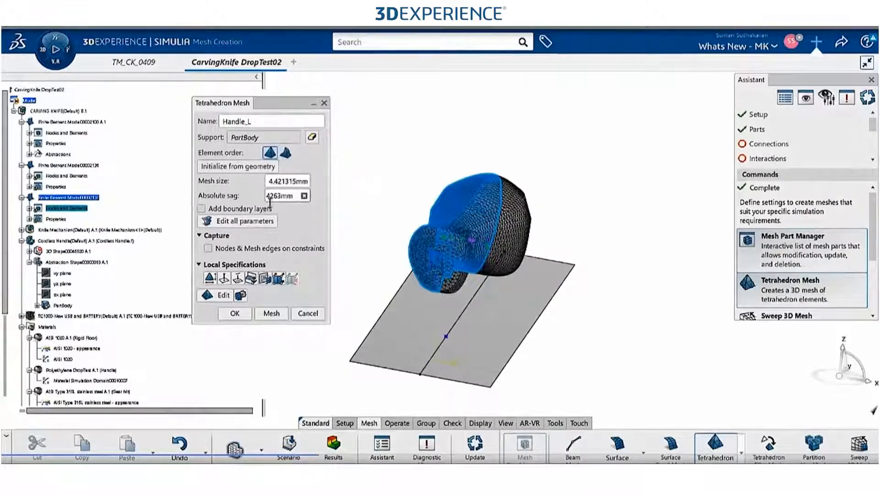
pyautogui.write('.1')
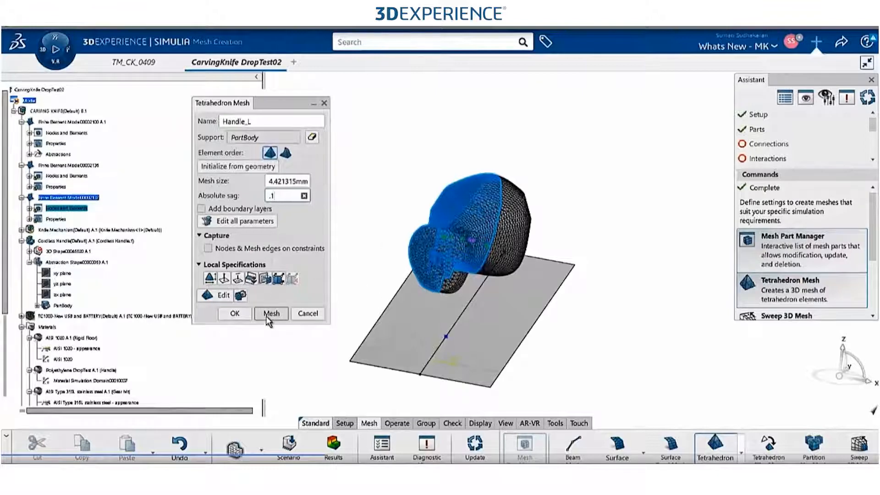
pyautogui.click(271, 313)
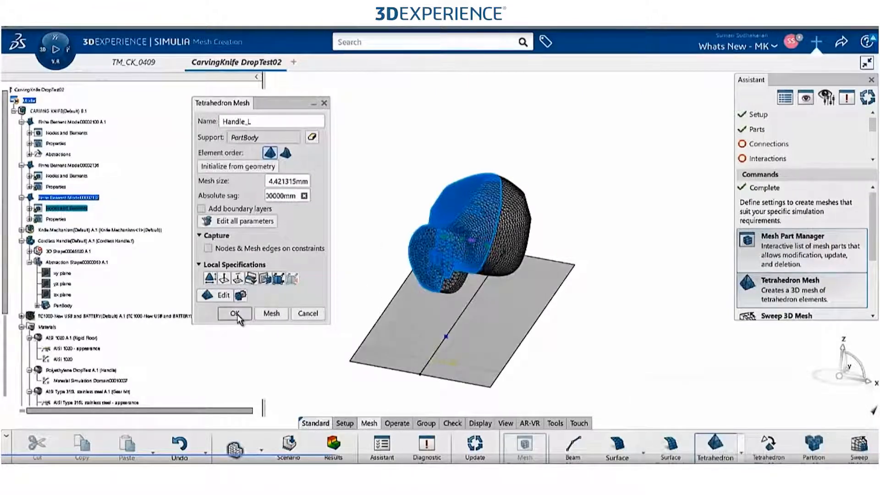
pyautogui.click(234, 313)
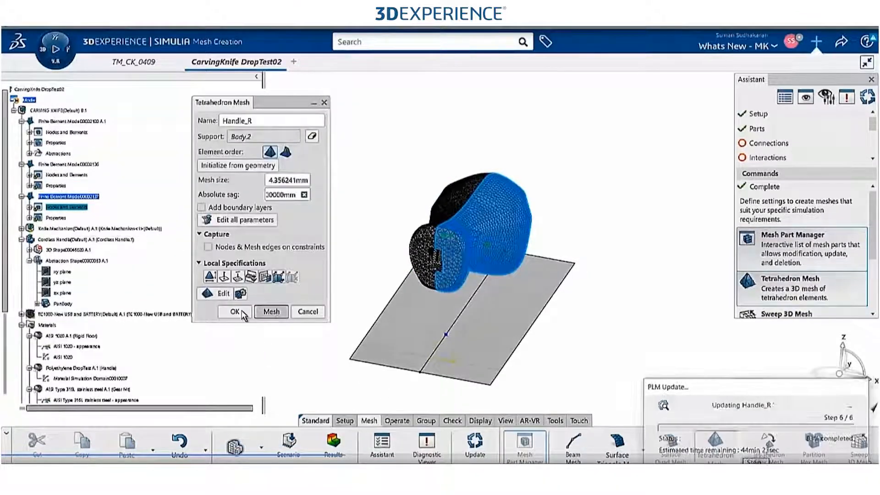
pyautogui.click(235, 311)
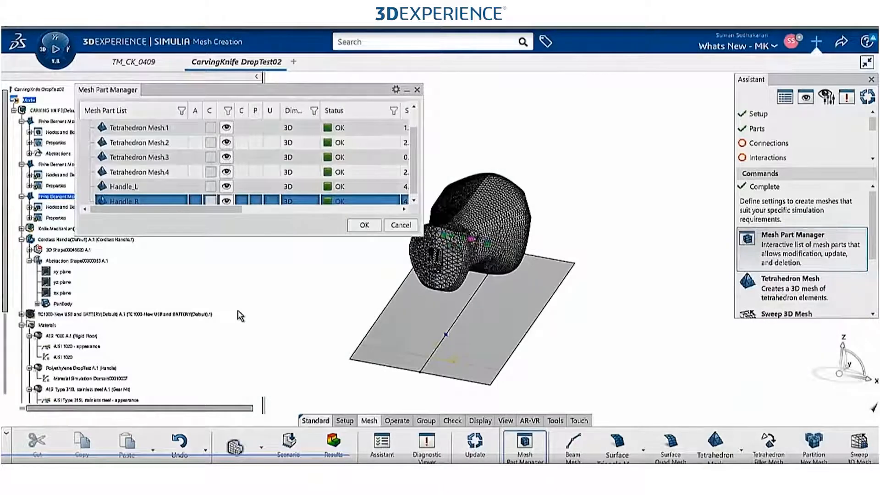
pyautogui.click(669, 446)
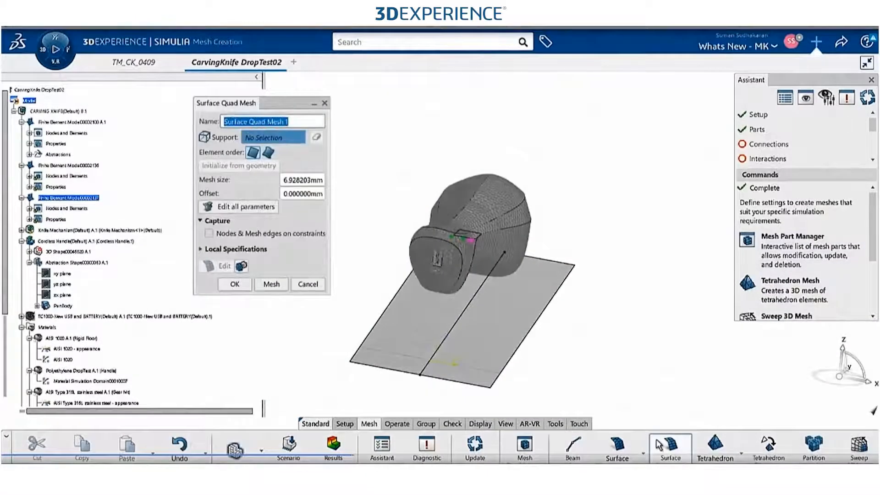
pyautogui.moveTo(578, 424)
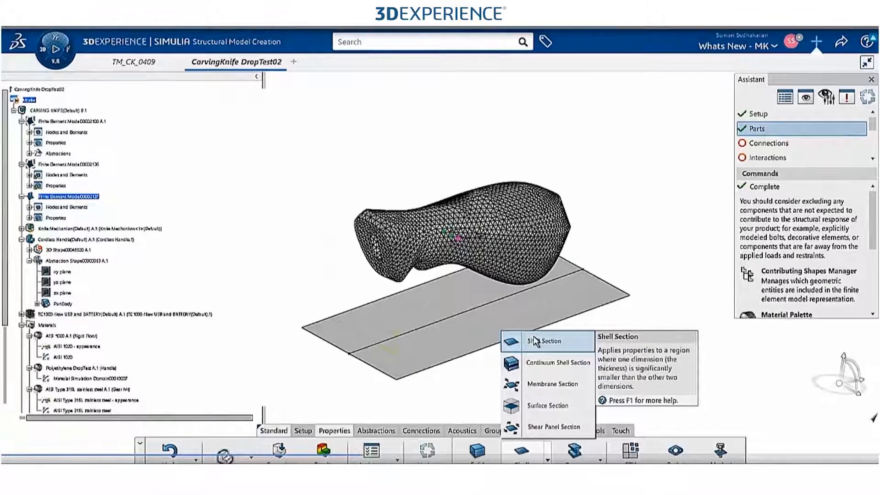
# Define a shell section named RigidBody supported on the floor's Extrude.1
pyautogui.click(550, 341)
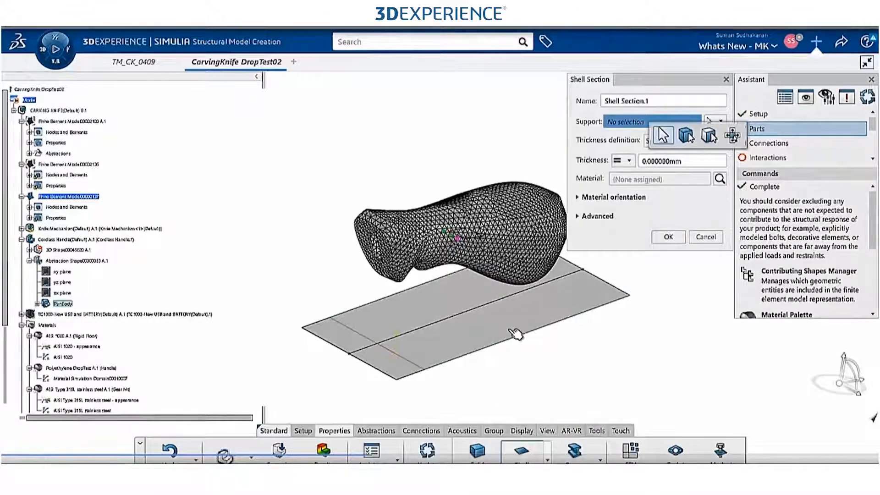
pyautogui.click(449, 314)
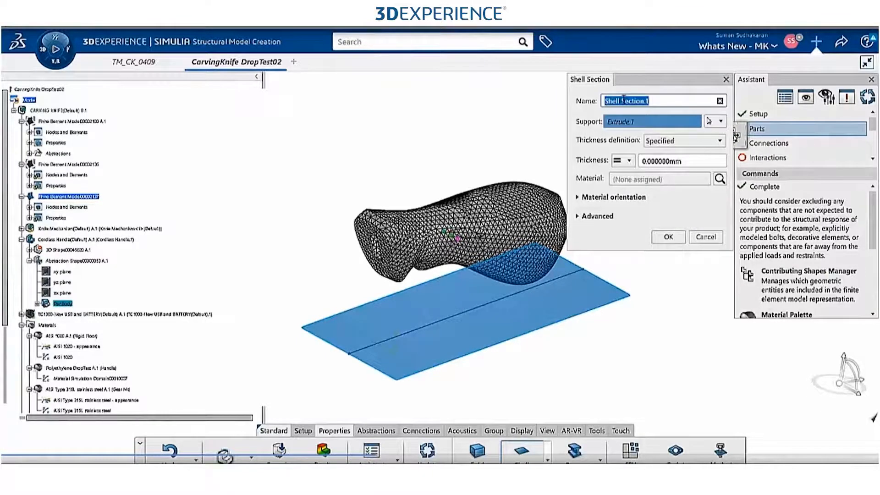
pyautogui.write('Rigid')
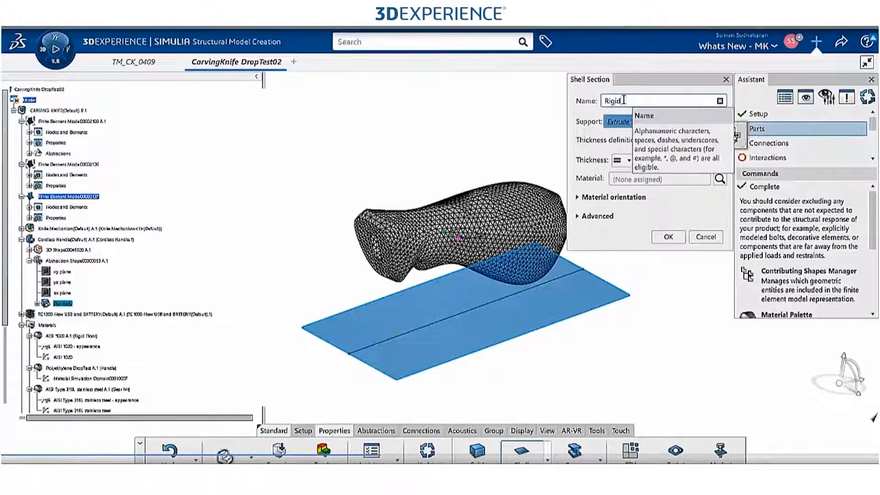
pyautogui.write('Body')
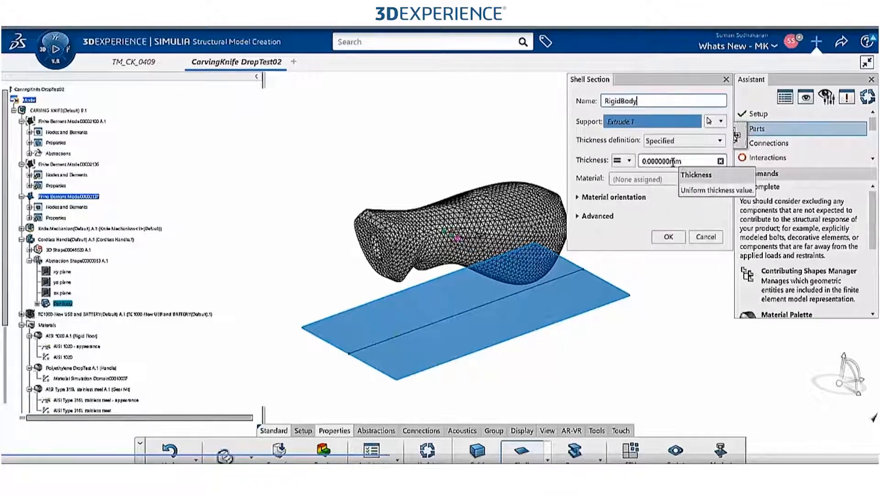
pyautogui.click(667, 236)
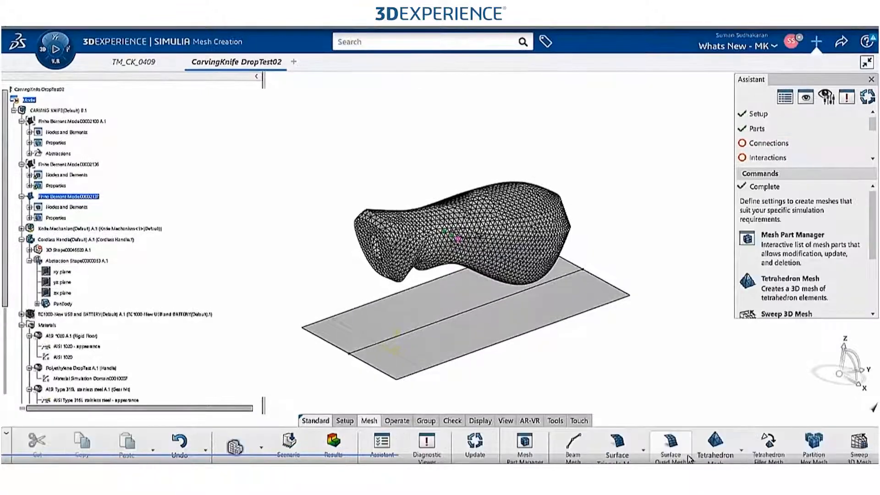
# Start a Surface Quad Mesh on the floor plate
pyautogui.click(671, 441)
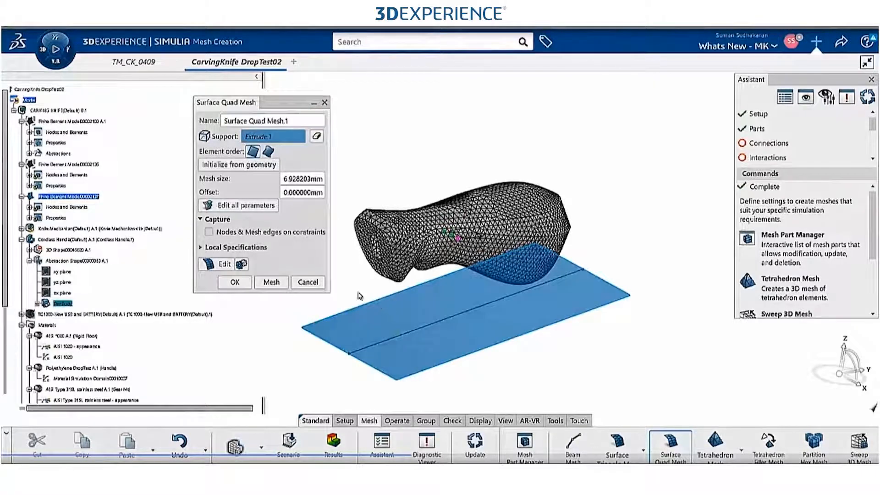
pyautogui.moveTo(260, 269)
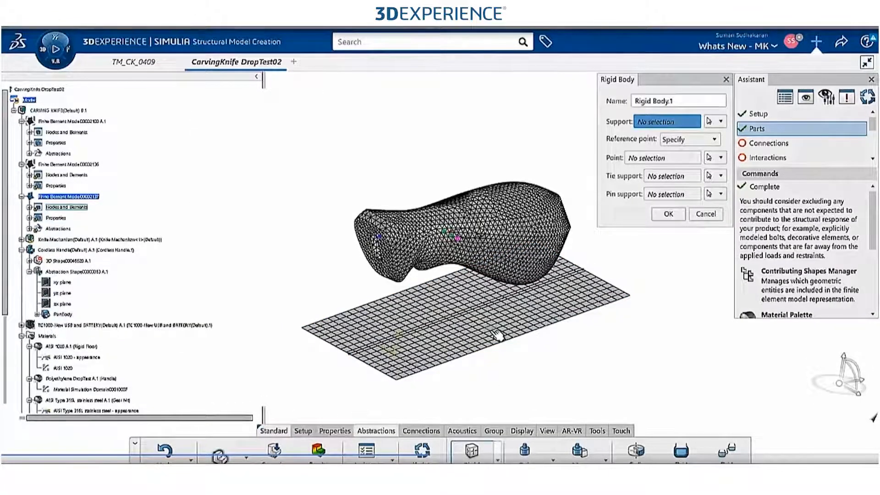
# Set the rigid body support to Mesh part and pick the floor's Surface Quad Mesh.1
pyautogui.click(723, 121)
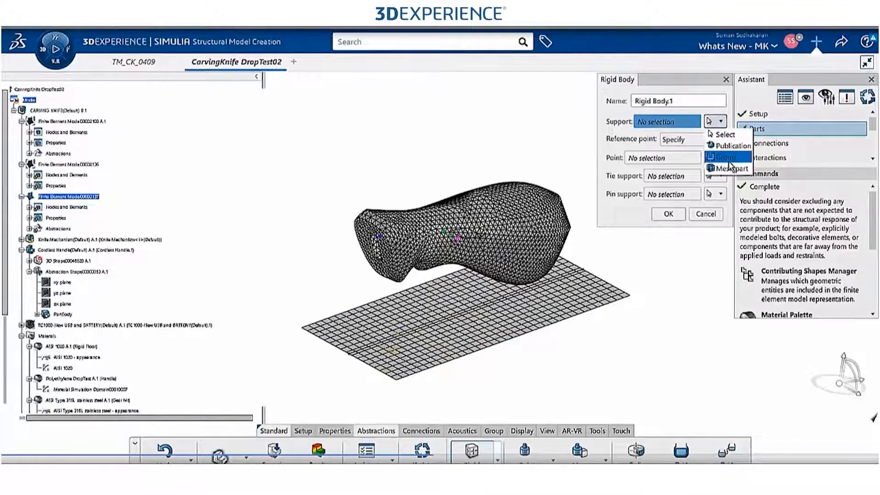
pyautogui.click(727, 155)
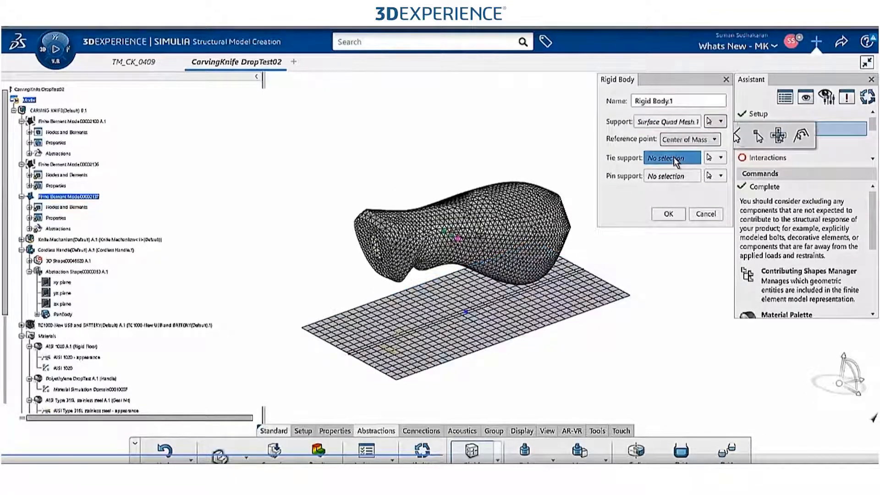
pyautogui.click(724, 158)
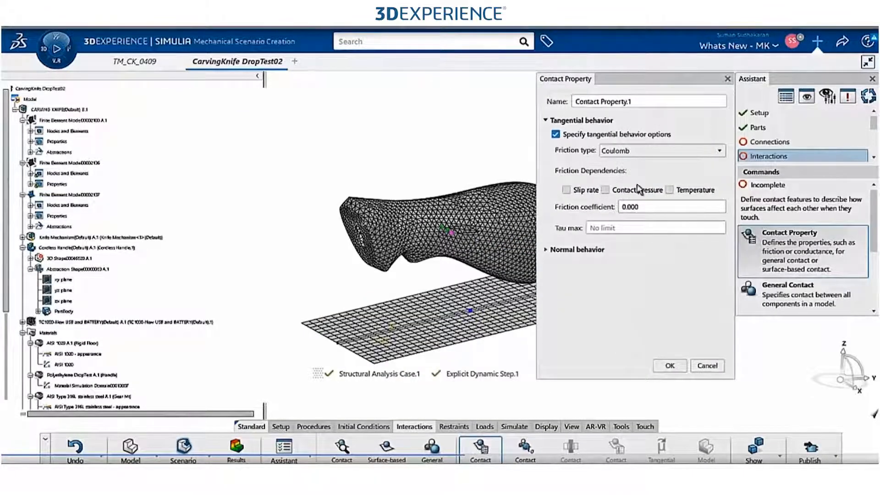
# Save the Coulomb contact property and create a whole-model general contact using Contact Property.1
pyautogui.click(545, 249)
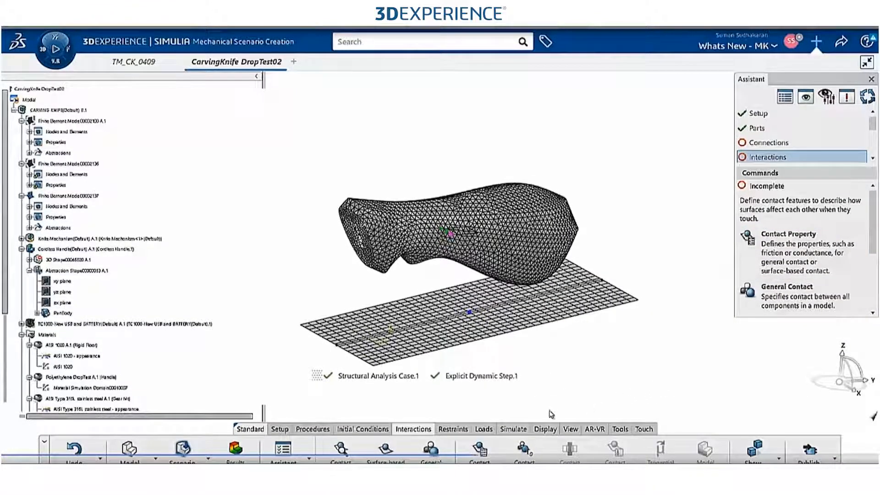
pyautogui.click(431, 447)
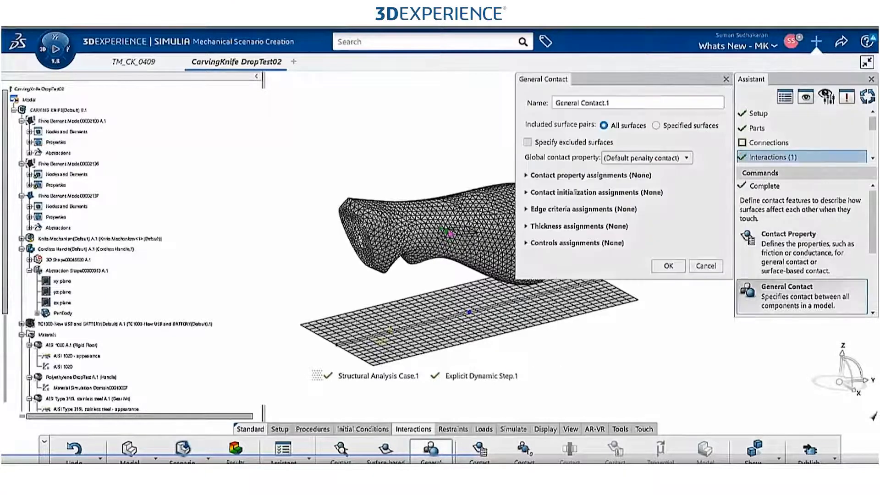
pyautogui.click(699, 157)
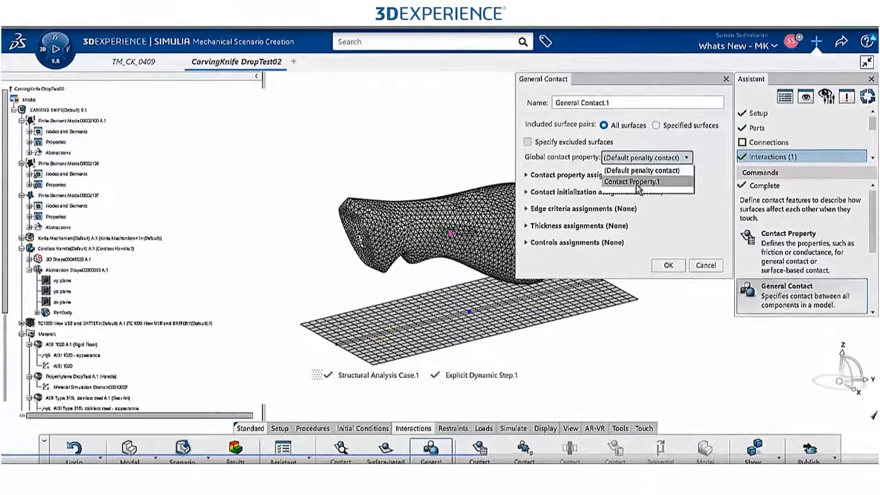
pyautogui.click(634, 181)
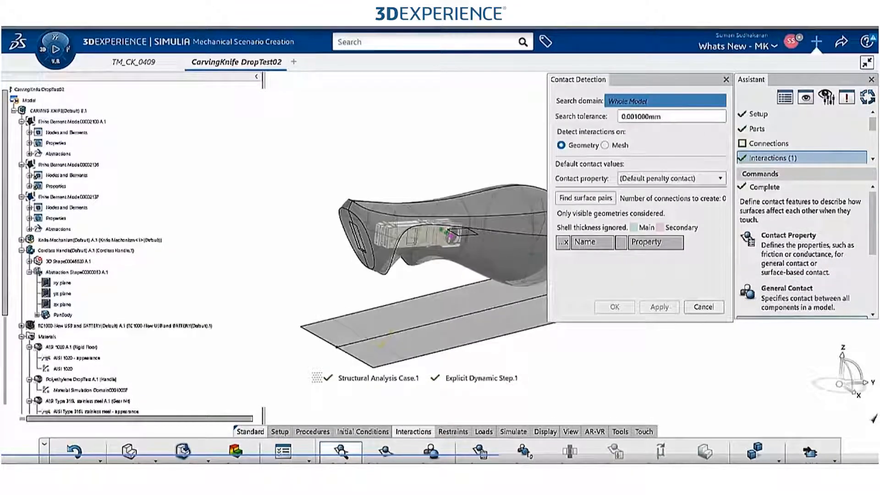
# Find the touching surface pairs and assign Contact Property.1 to the three detected surface contacts
pyautogui.click(85, 250)
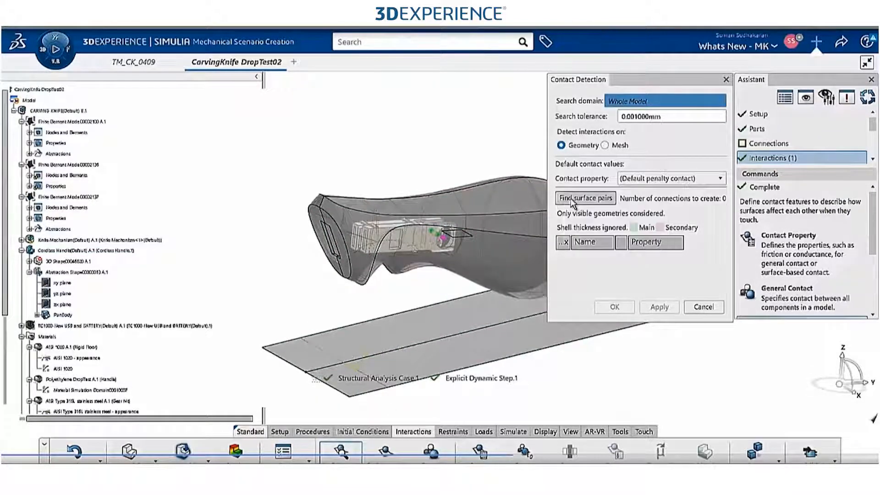
pyautogui.click(584, 198)
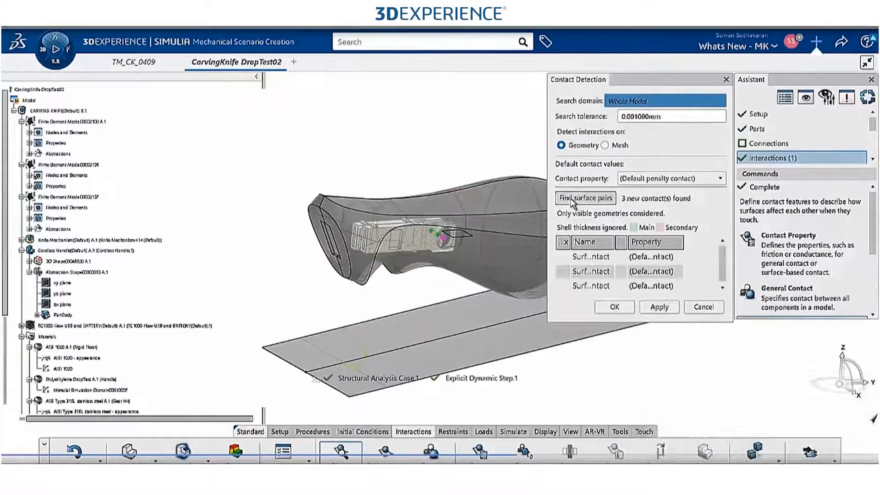
pyautogui.click(591, 256)
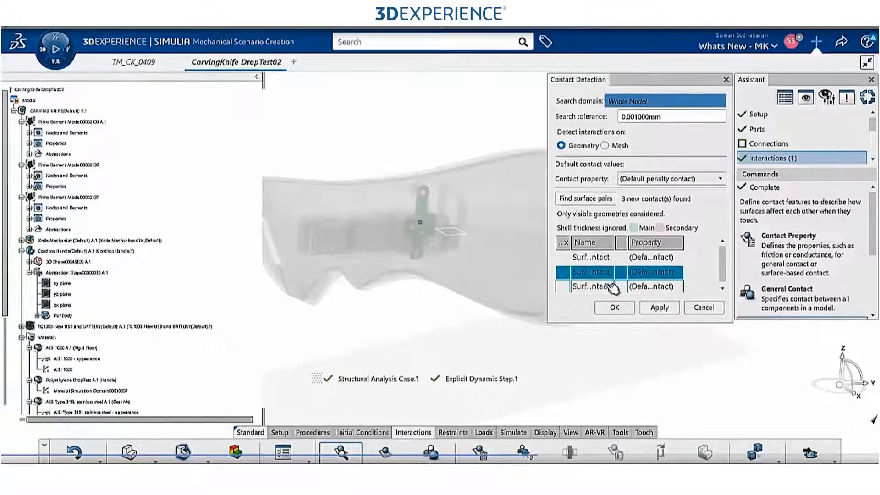
pyautogui.click(590, 286)
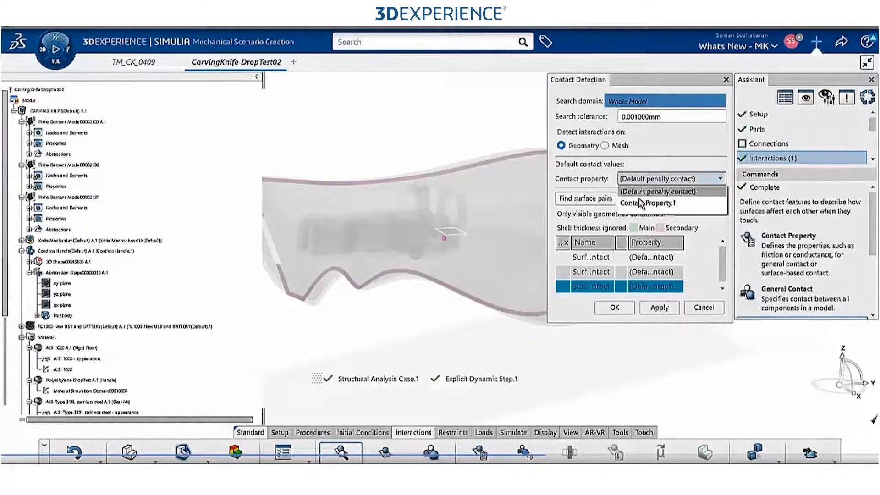
pyautogui.click(648, 204)
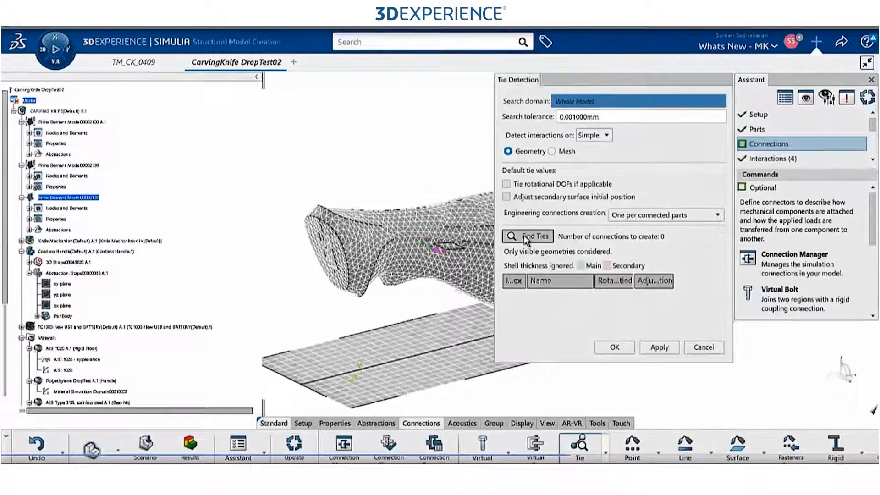
# Find ties between connected parts and create the three detected ties
pyautogui.click(528, 235)
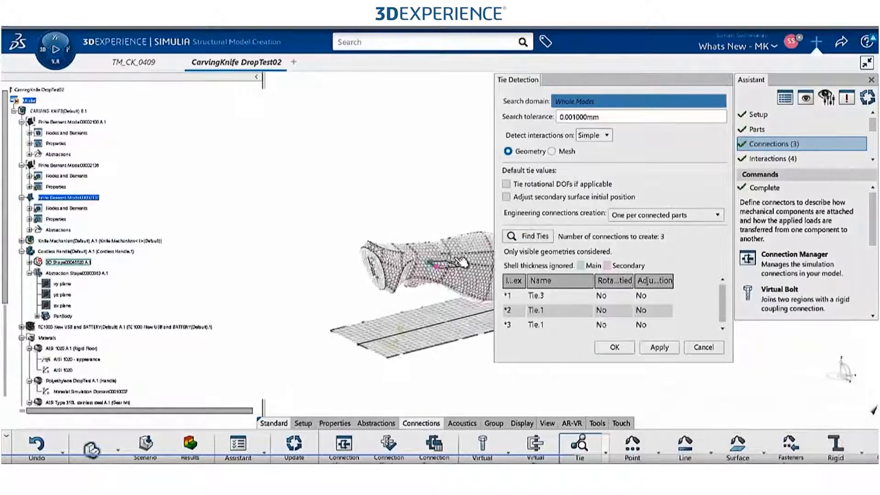
pyautogui.click(613, 348)
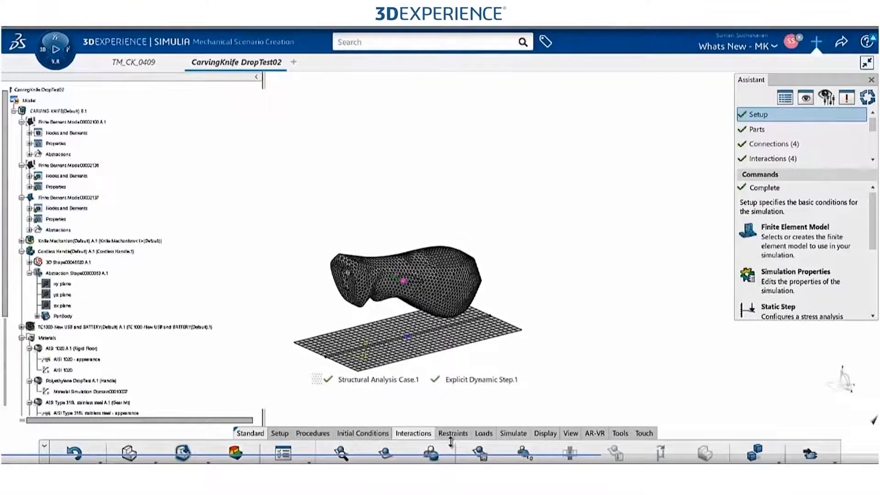
# Define a clamp restraint named Rigid Floor supported on Rigid Body.1 via simulation features
pyautogui.click(452, 432)
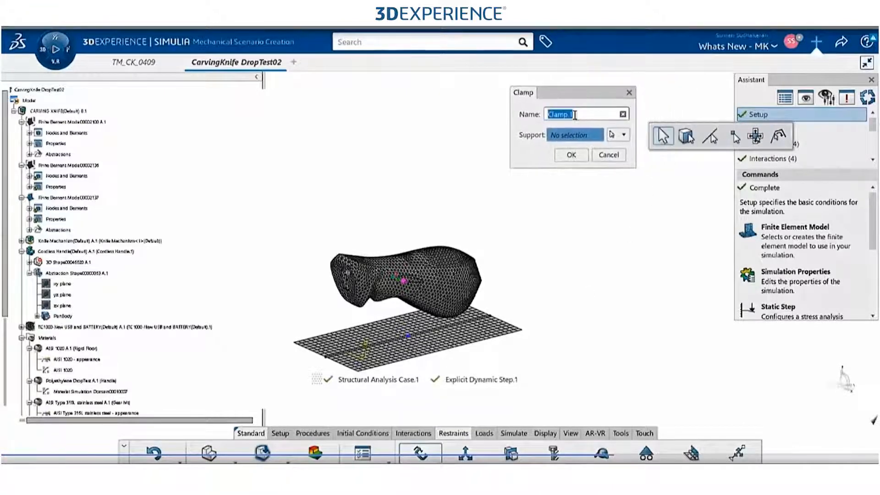
pyautogui.write('Rigid Floor')
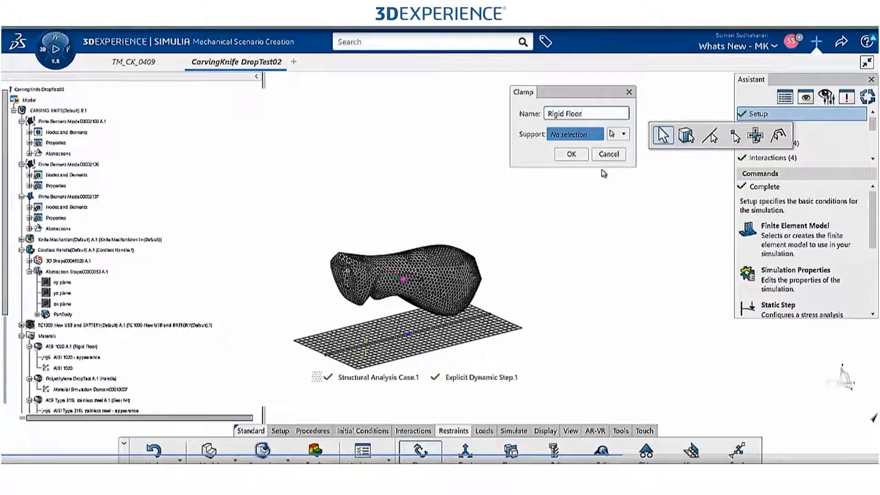
pyautogui.click(625, 134)
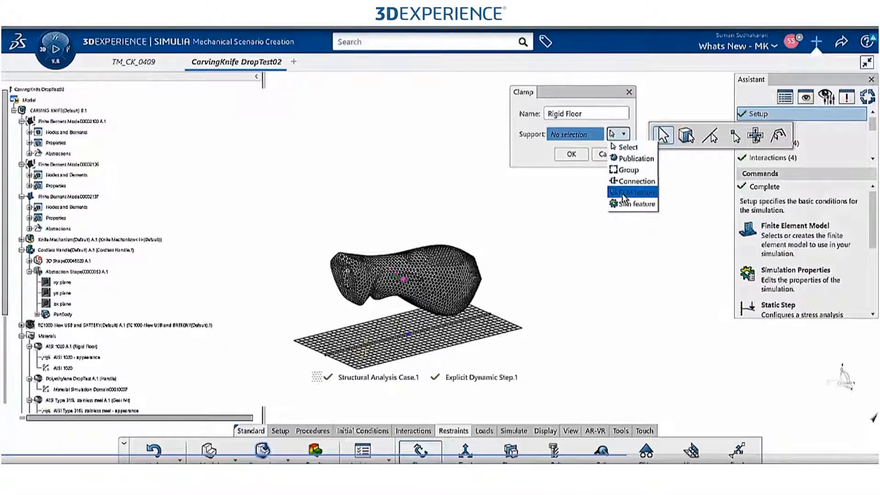
pyautogui.click(632, 193)
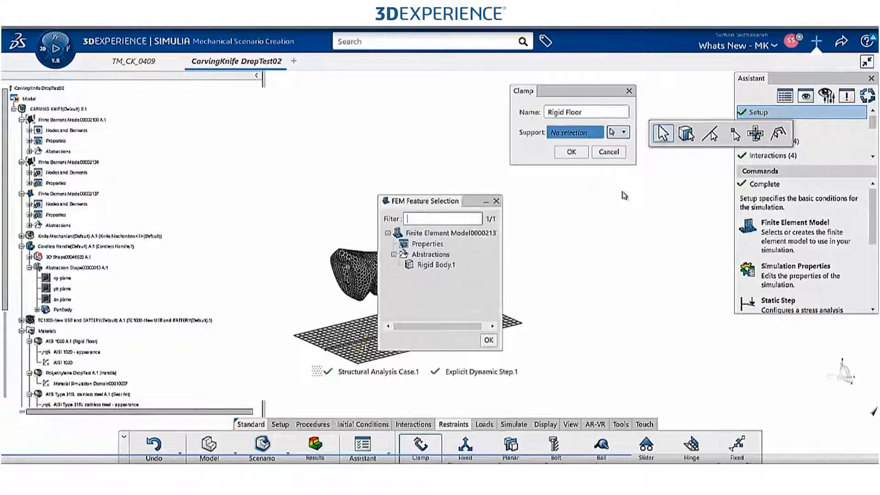
pyautogui.click(483, 418)
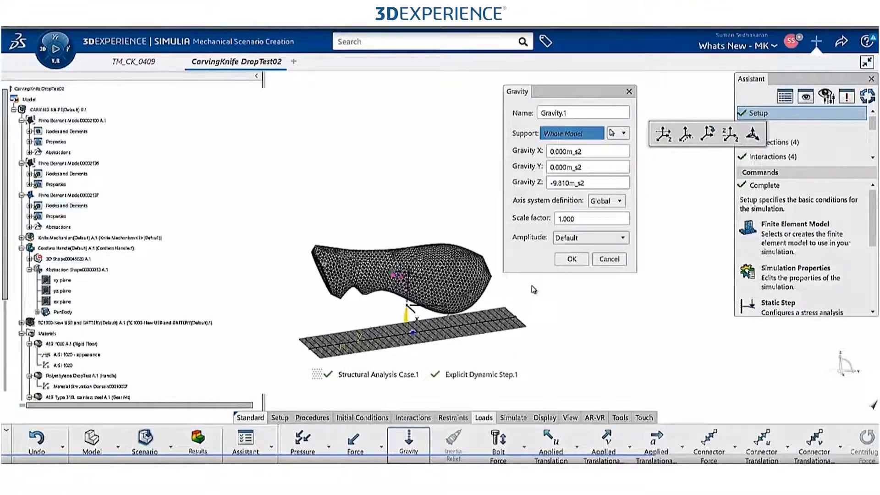
# Confirm the -9.81 Z gravity load and give the part bodies a -1.5 m/s initial Z velocity
pyautogui.click(570, 258)
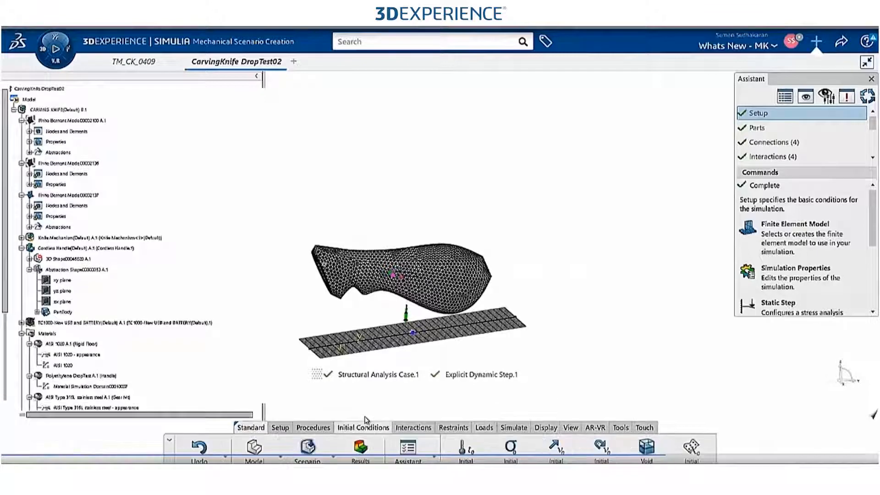
pyautogui.click(555, 446)
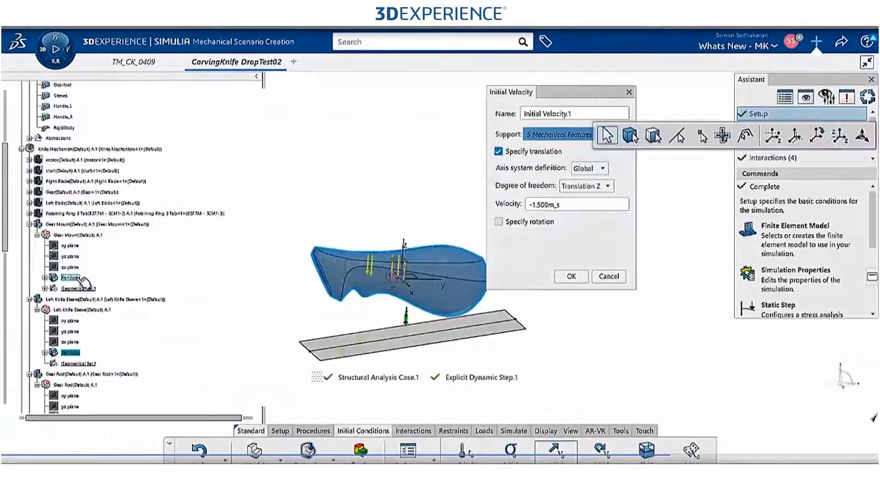
pyautogui.click(71, 277)
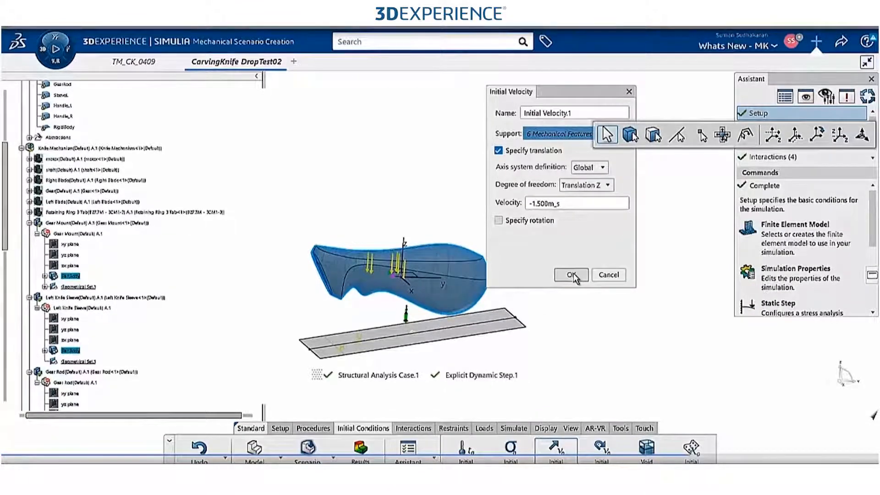
pyautogui.click(570, 275)
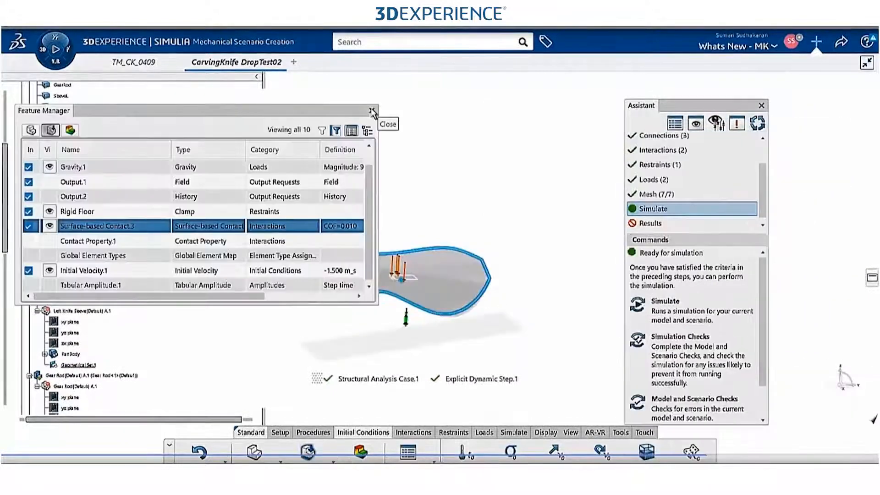
# Edit Global Element Types and confirm the S3R, S4R, C3D4 and C3D10M assignment
pyautogui.rightClick(94, 256)
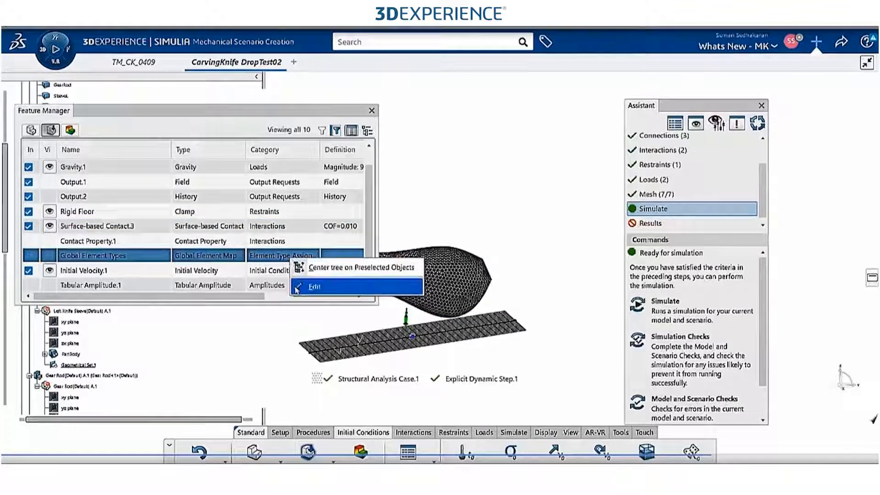
pyautogui.click(315, 287)
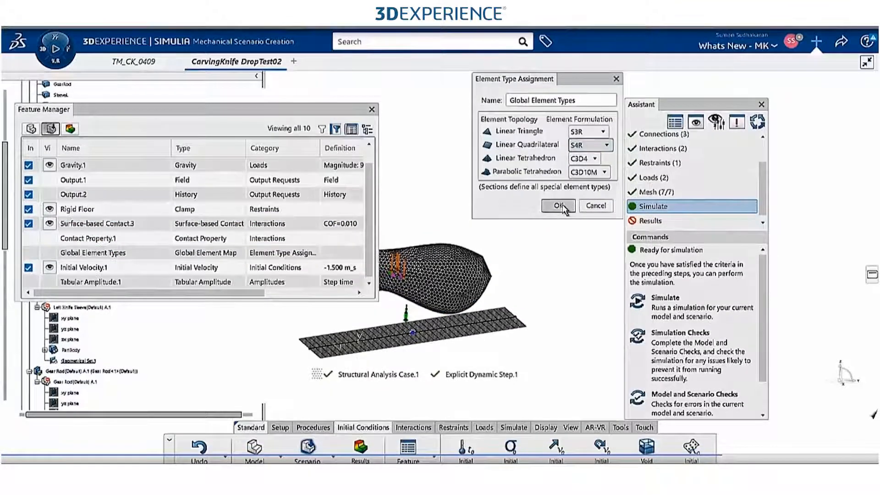
pyautogui.click(556, 206)
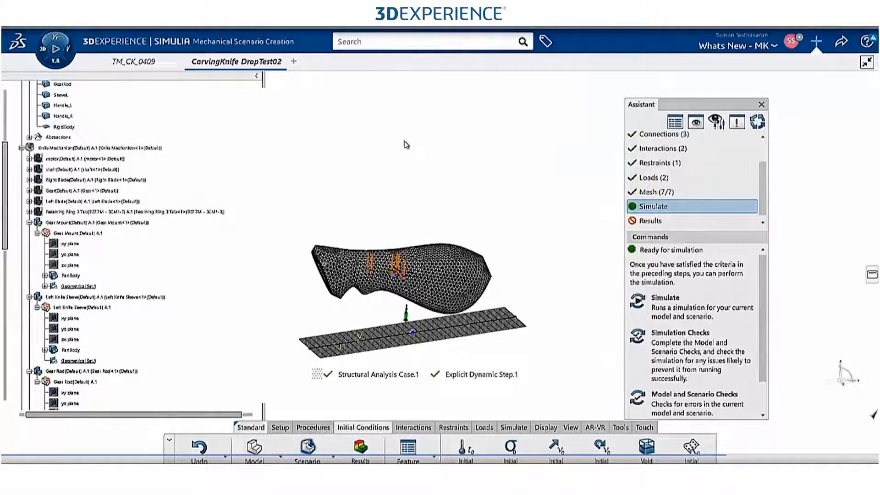
pyautogui.moveTo(662, 345)
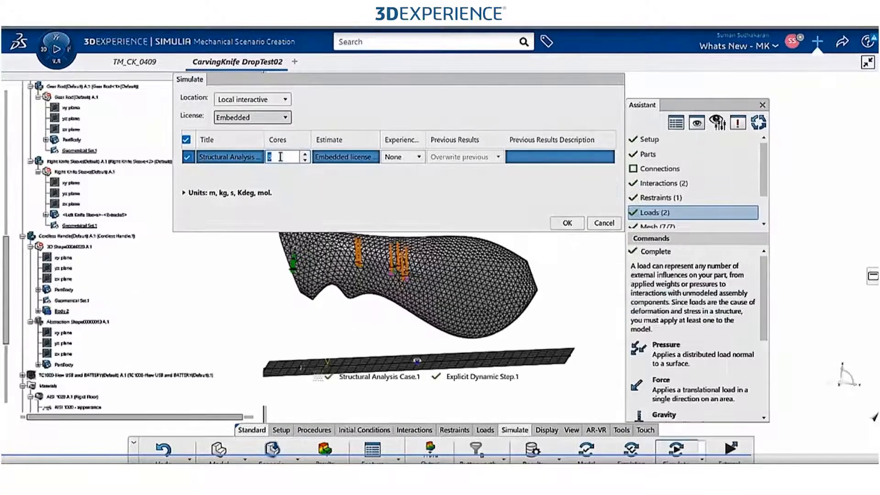
# Launch the structural analysis run locally interactive on 8 cores
pyautogui.click(567, 225)
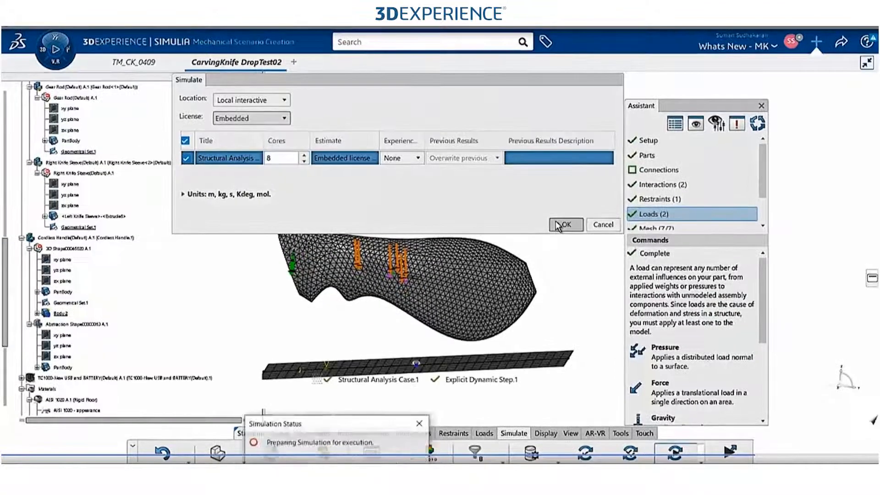
pyautogui.click(565, 225)
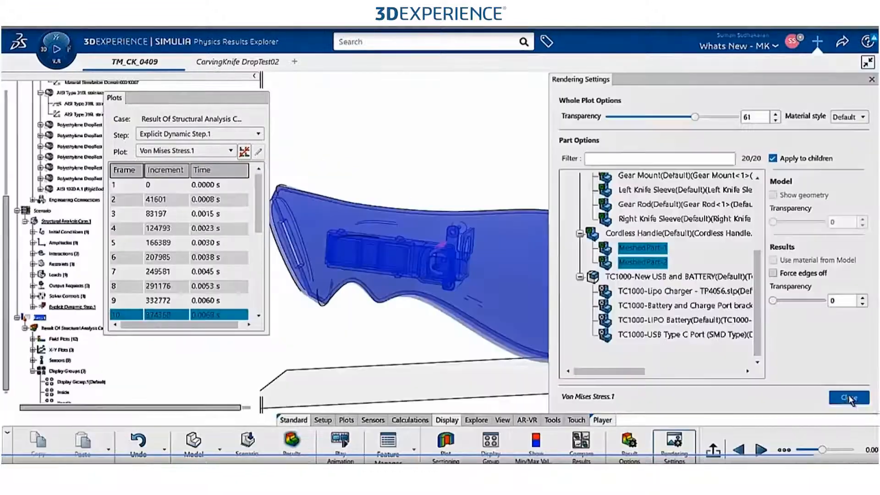
# Apply transparency 61 to the handle and show the Von Mises plot at frame 15
pyautogui.click(846, 398)
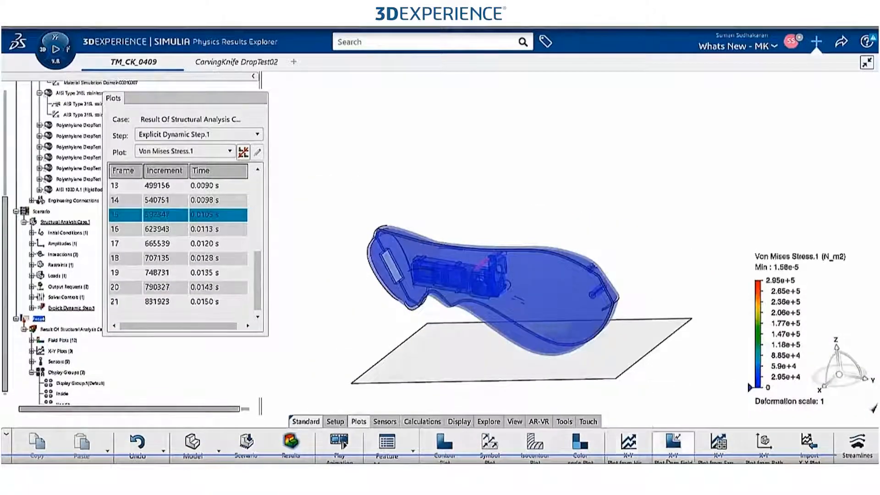
pyautogui.click(673, 444)
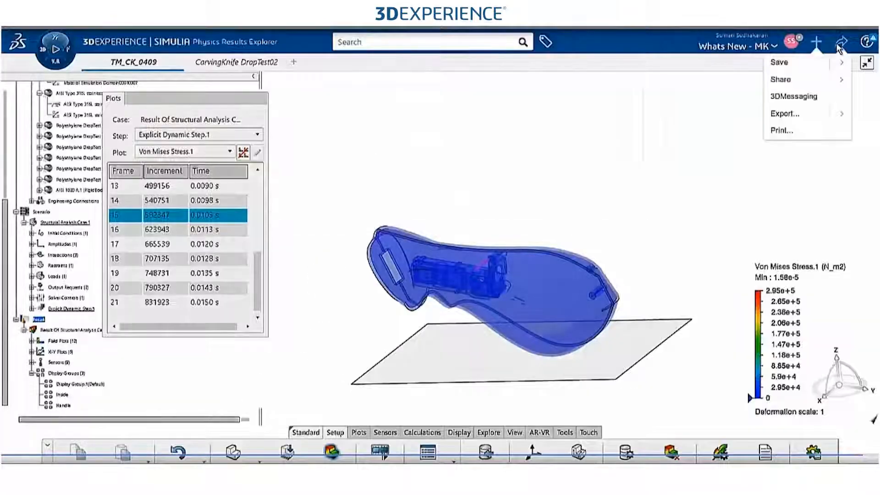
pyautogui.moveTo(793, 97)
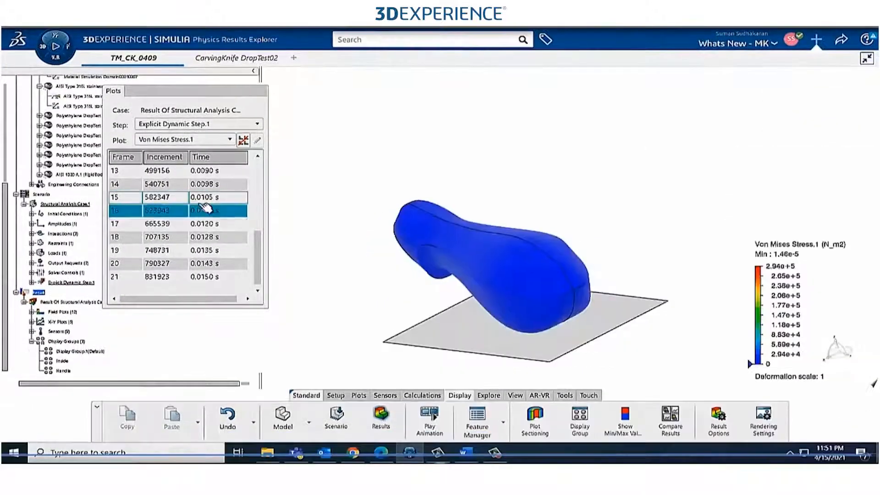
# Show the Von Mises stress result at frame 17, then frame 21 at 0.0150 s
pyautogui.click(157, 224)
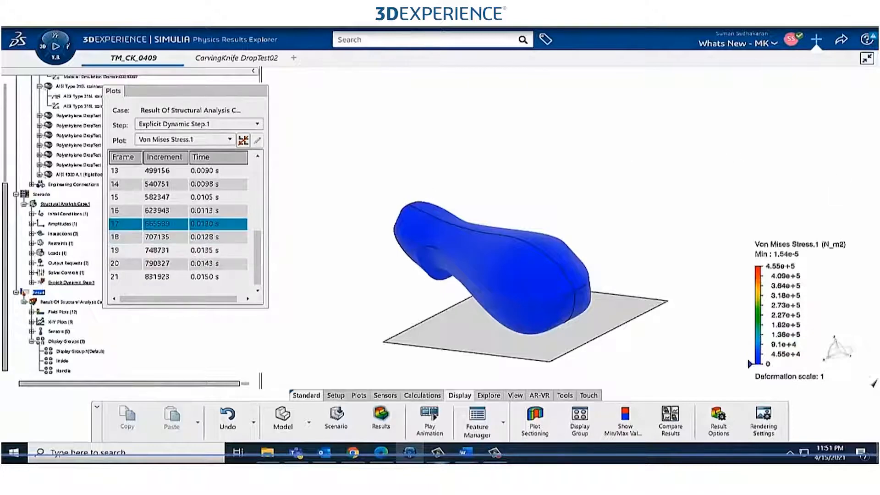
pyautogui.click(429, 418)
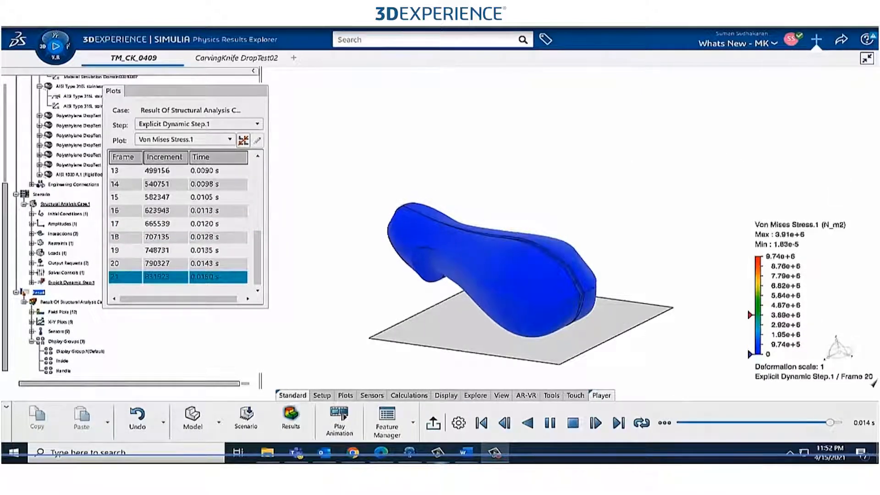